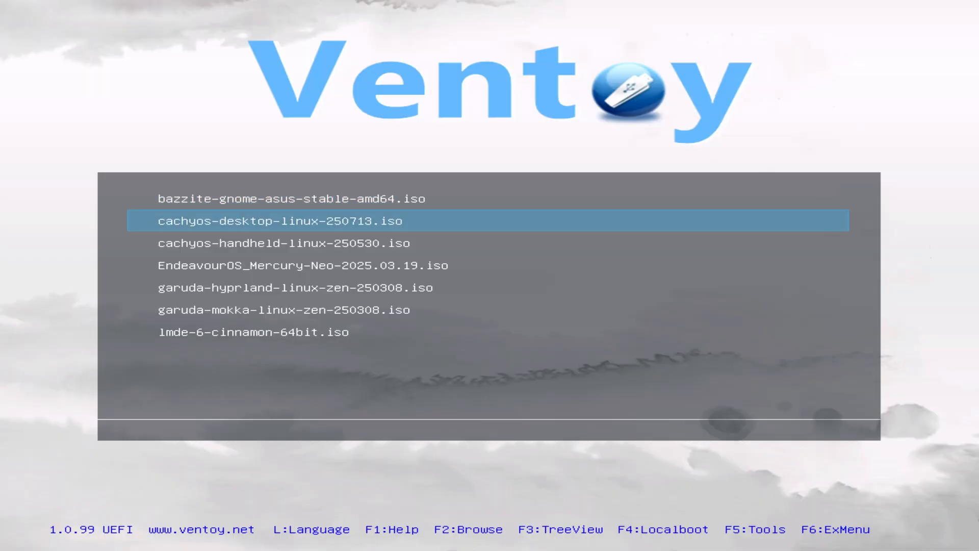
Step: Boot cachyos-desktop-linux-250713.iso from the Ventoy menu into the live session
key("Return")
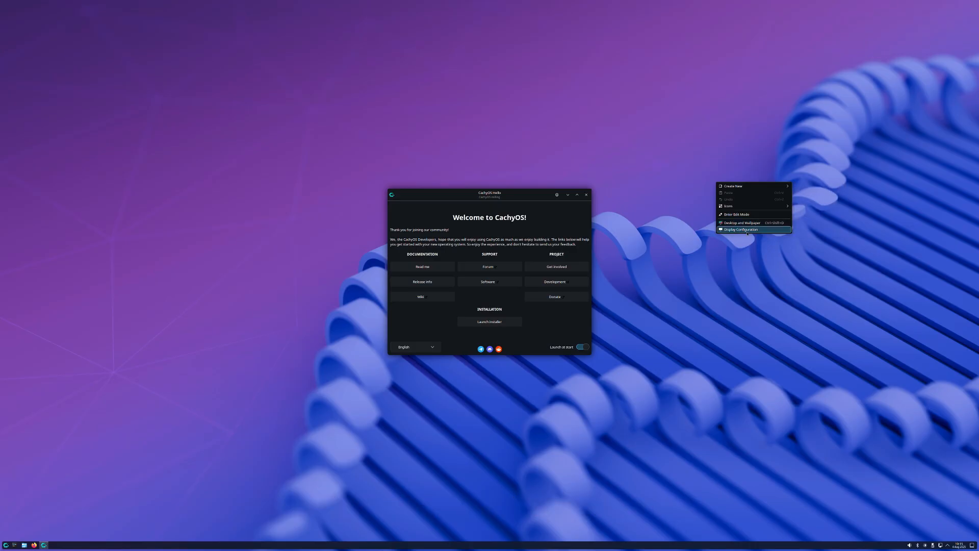
Step: Set the Elgato display resolution to 1920 × 1080 (16:9) in Display Configuration
left_click(742, 230)
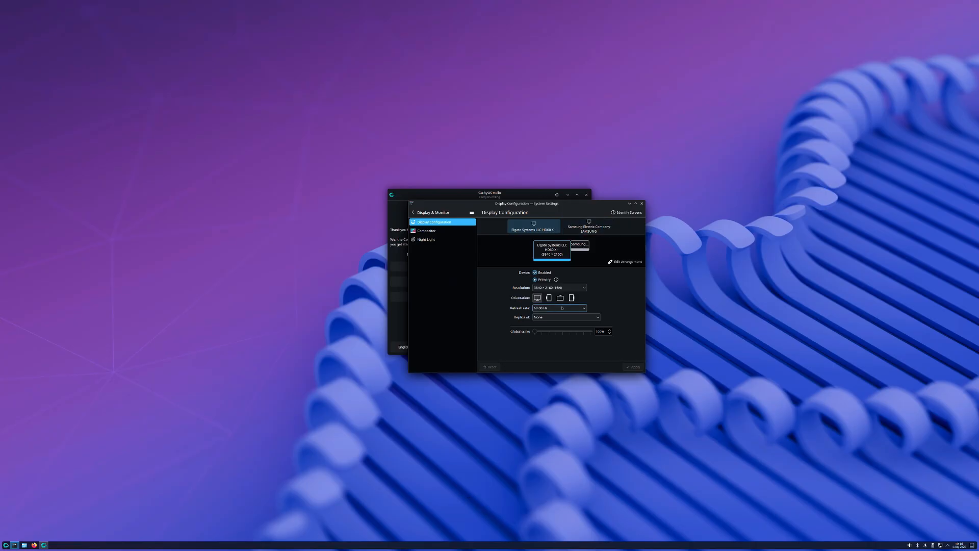
left_click(559, 287)
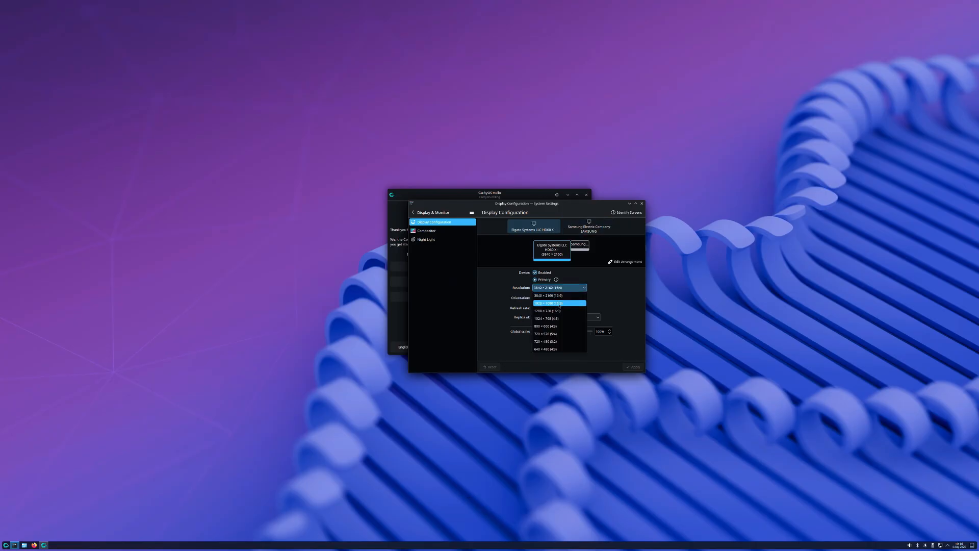
left_click(559, 303)
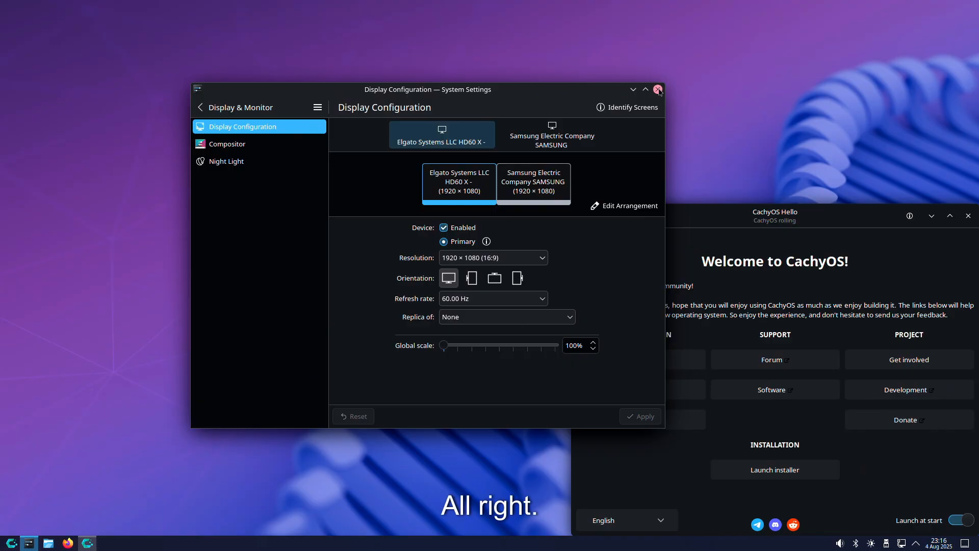
Step: Close System Settings, launch the installer from CachyOS Hello, and pass the Welcome page
left_click(657, 90)
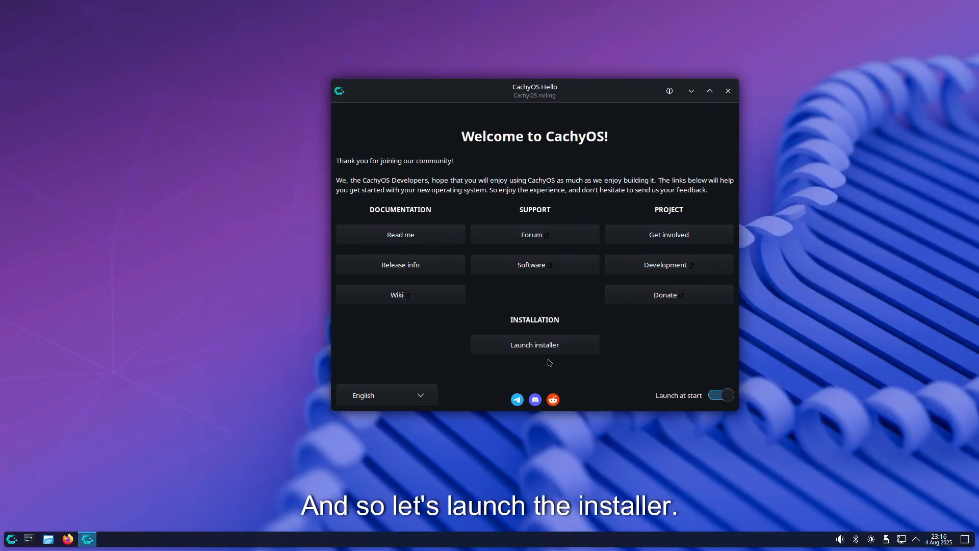
left_click(534, 345)
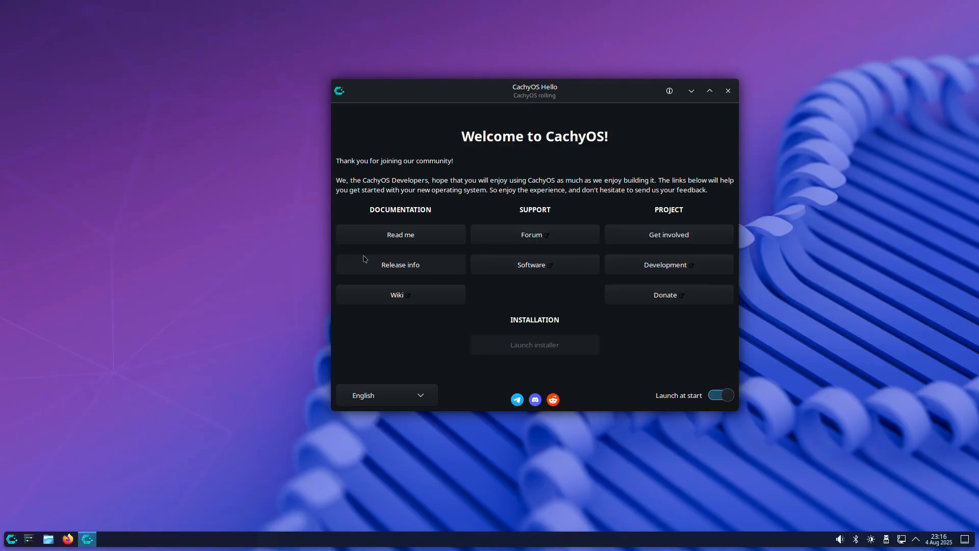
mouse_move(403, 276)
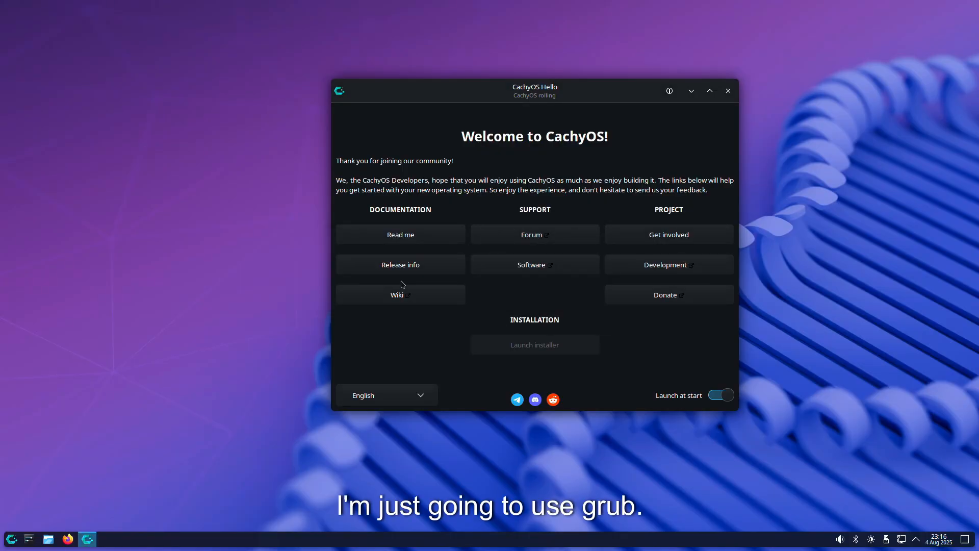
mouse_move(514, 236)
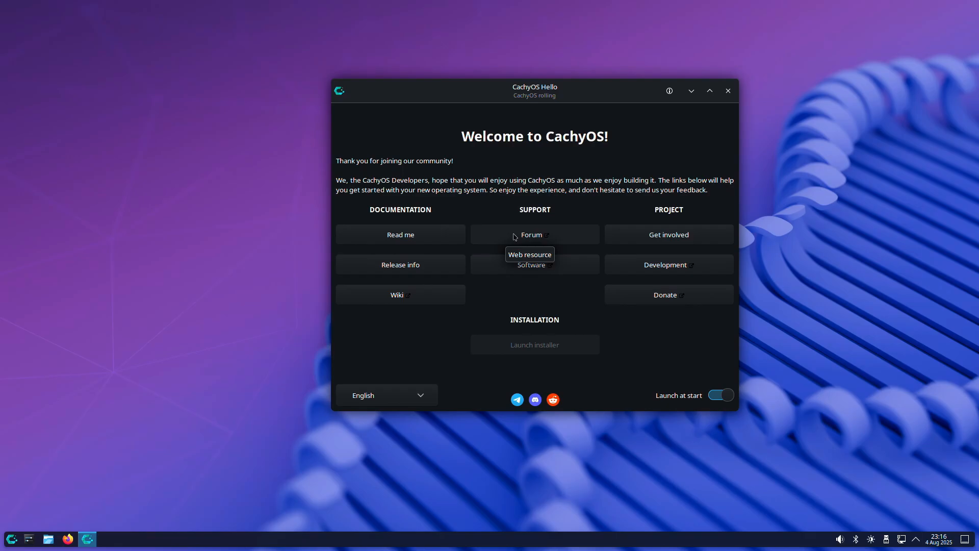
left_click(534, 345)
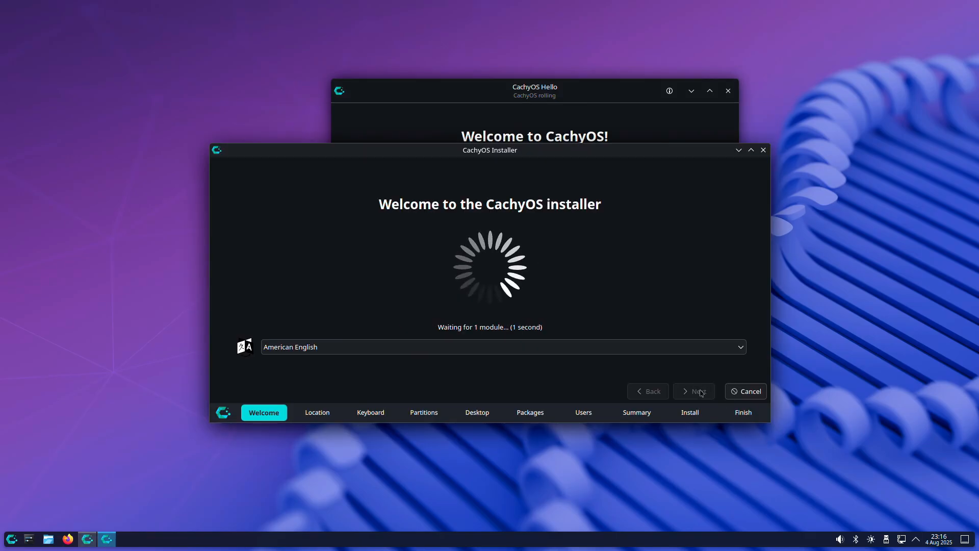
left_click(694, 391)
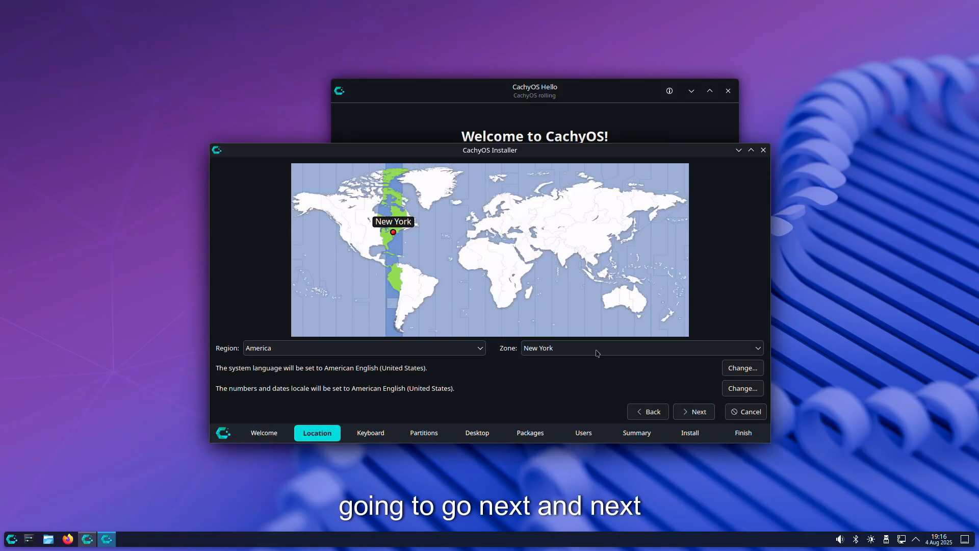
Step: Choose Erase disk on the WD BLACK SN770 1TB drive and continue
left_click(693, 412)
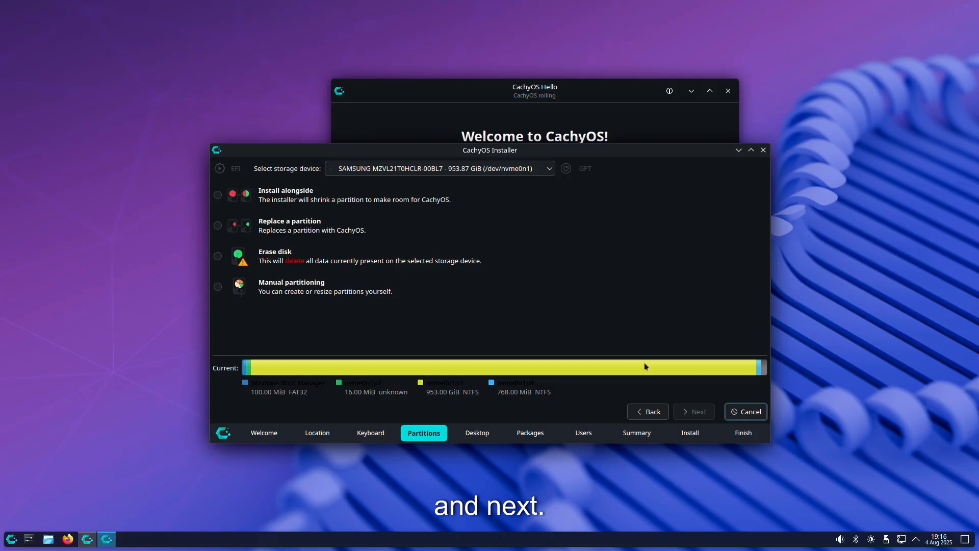
left_click(217, 256)
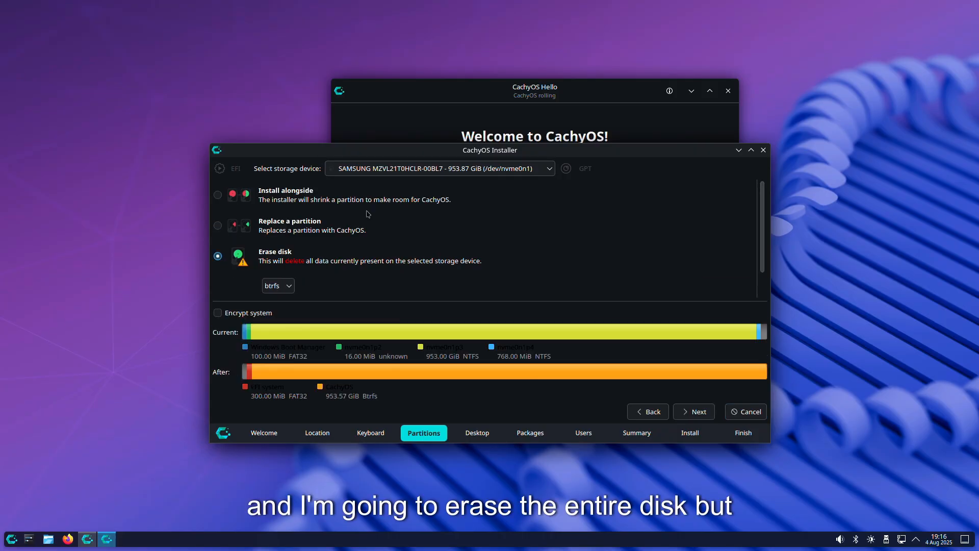
left_click(439, 169)
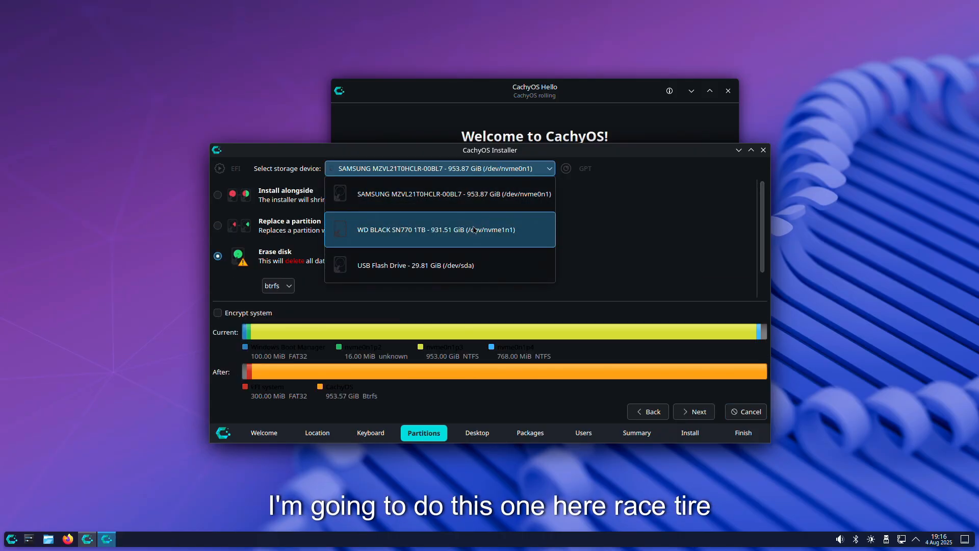
left_click(440, 229)
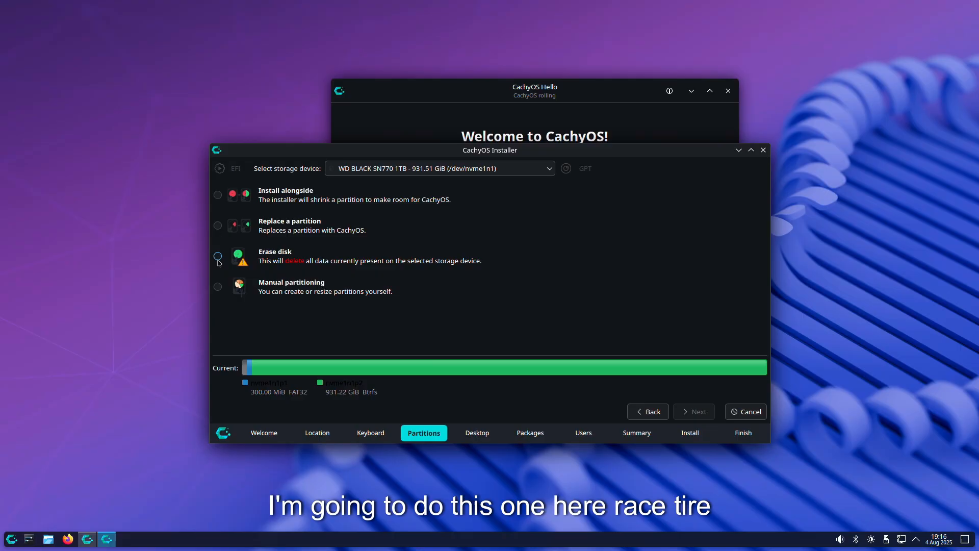
left_click(693, 412)
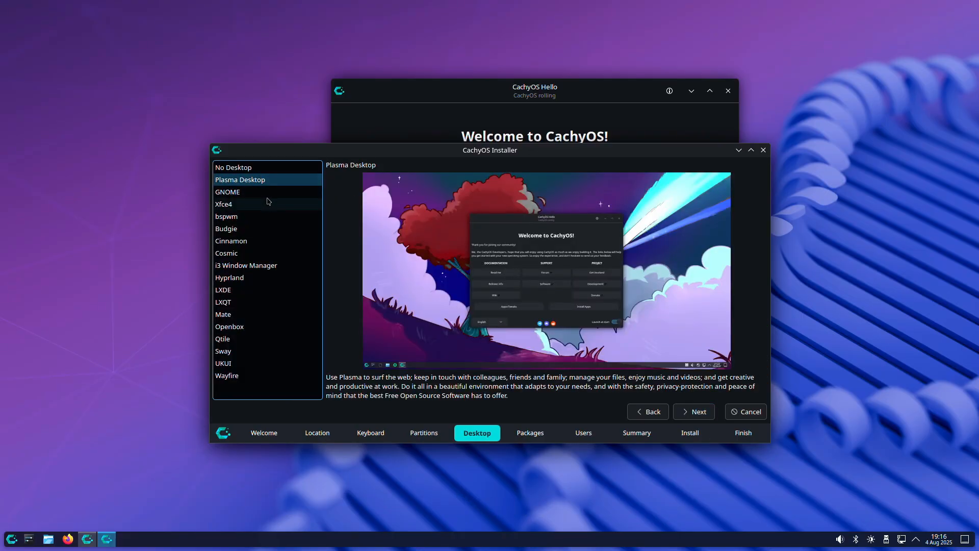
mouse_move(279, 279)
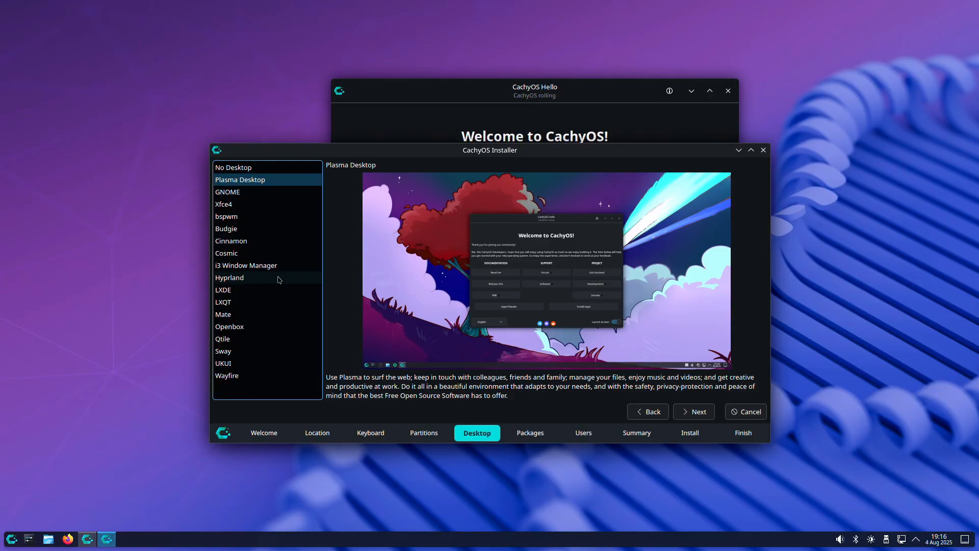
Step: Pick Hyprland, keep default packages, and enter cachyos-caelestia as the computer name
left_click(229, 277)
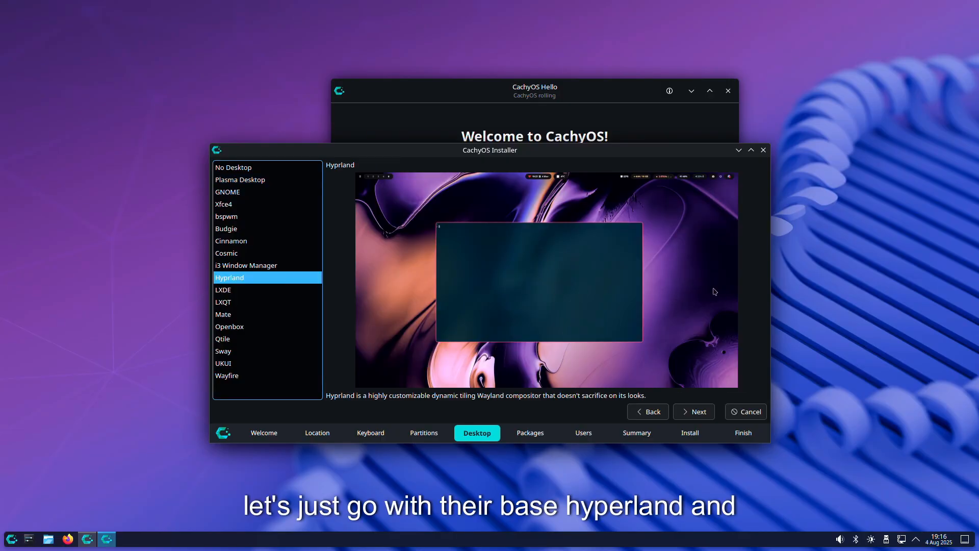
mouse_move(666, 257)
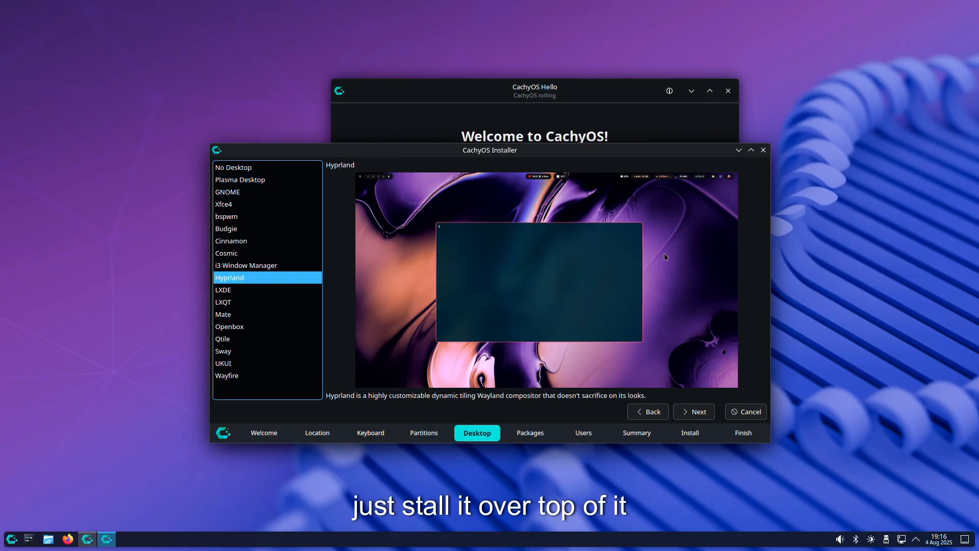
left_click(693, 411)
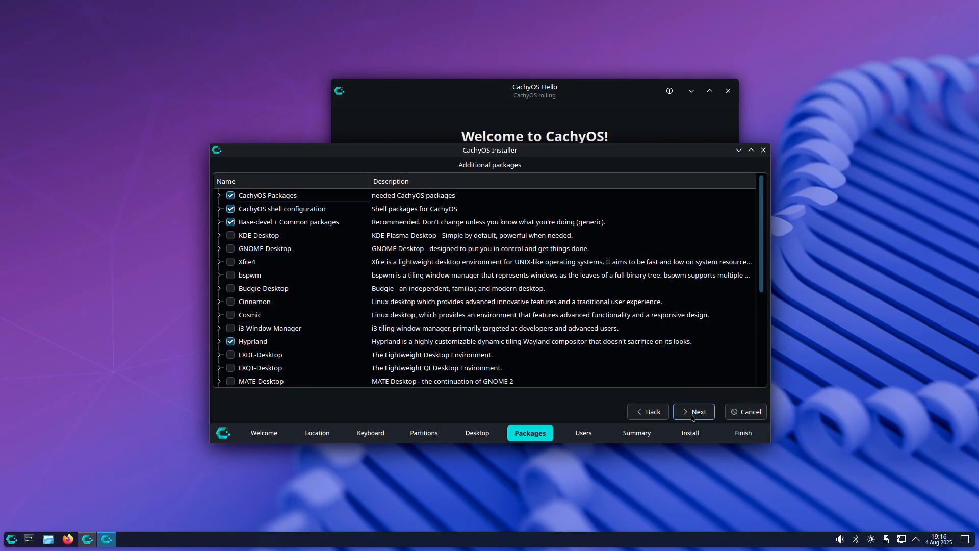
left_click(693, 411)
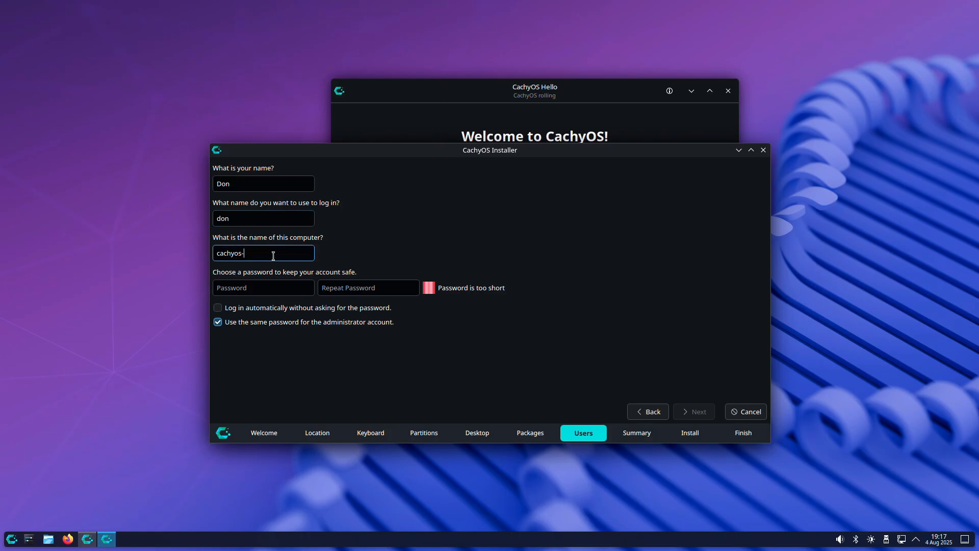
type("caelestia")
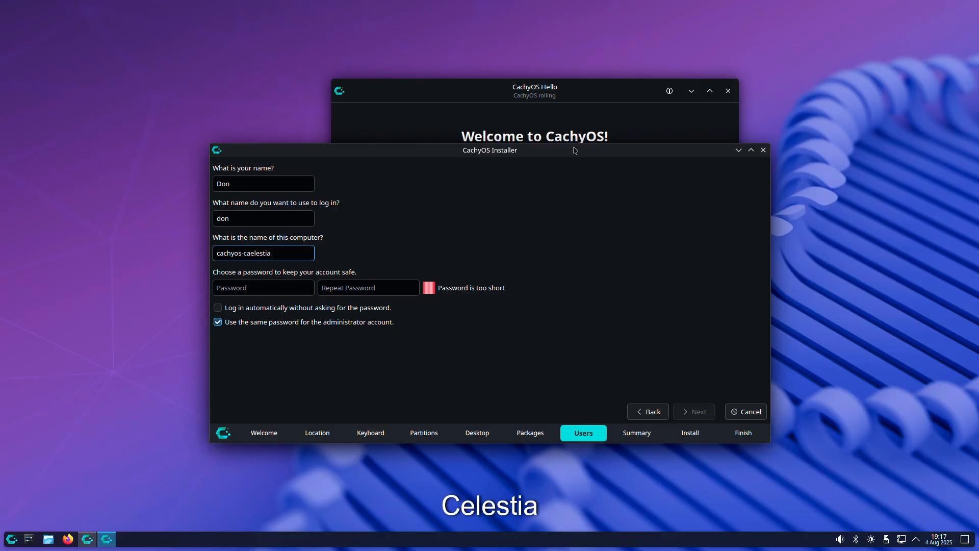
Step: Reach the installation summary and run the CachyOS install through to All done
left_click(263, 287)
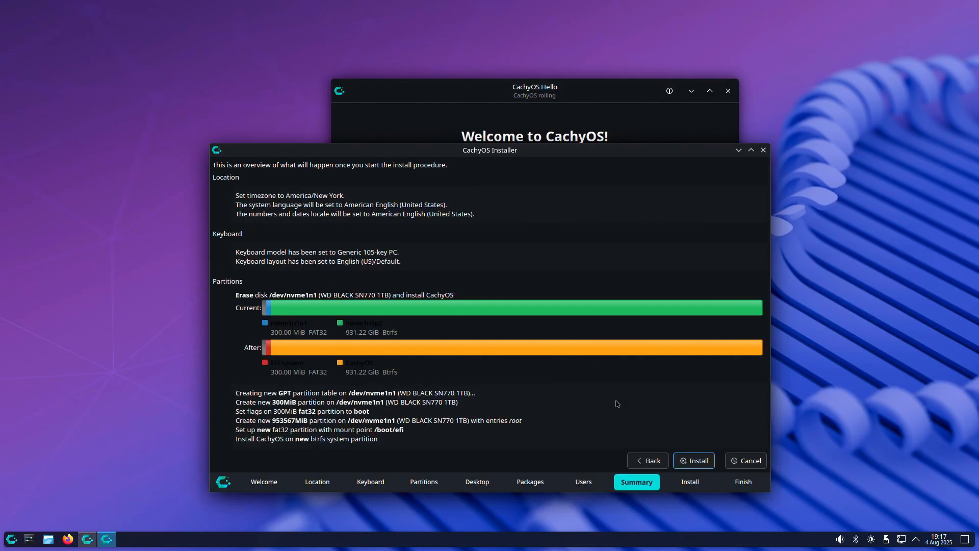
left_click(694, 461)
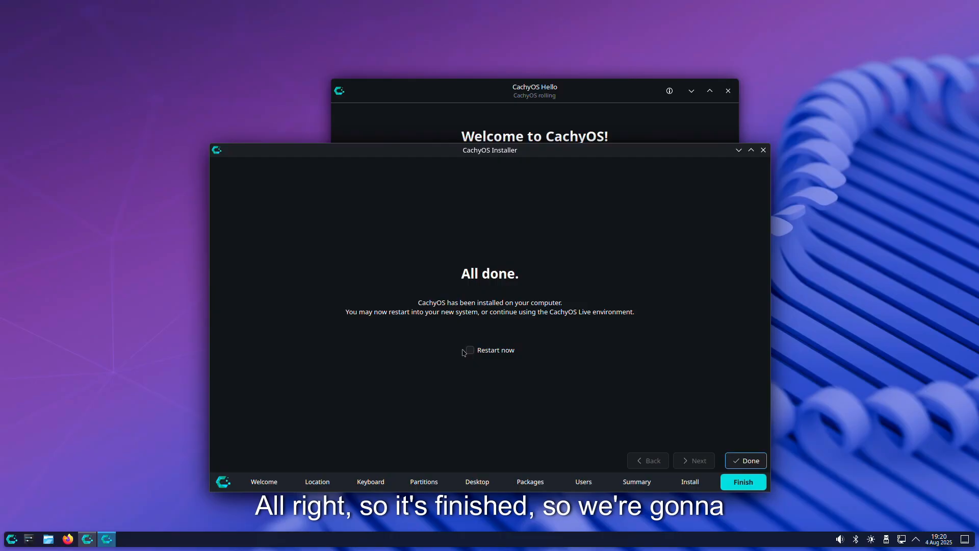
Step: Tick Restart now and click Done to reboot into the installed CachyOS
left_click(469, 350)
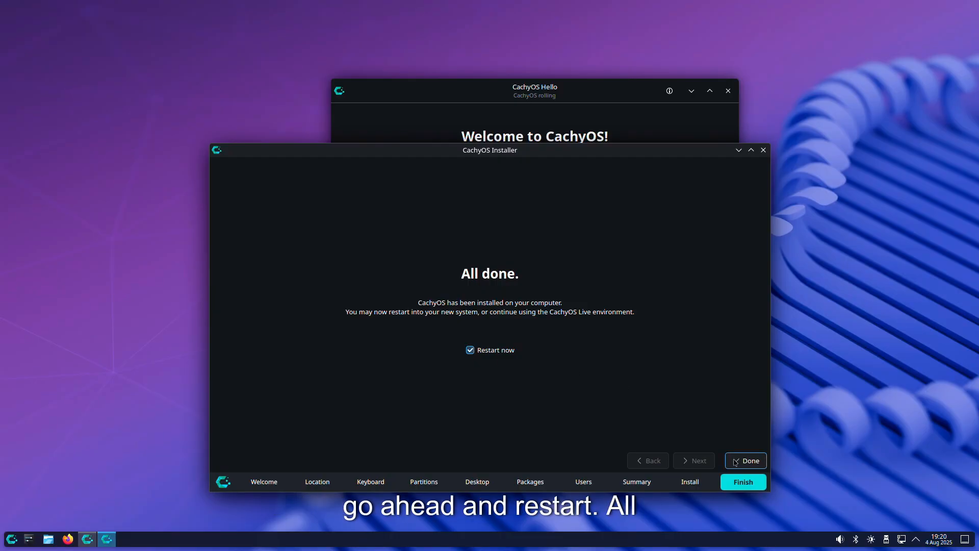
left_click(745, 460)
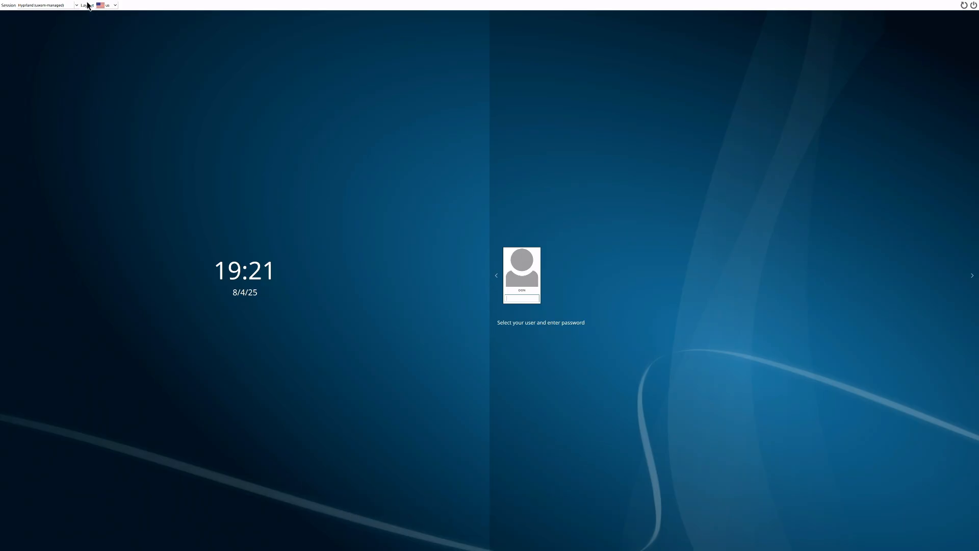
Step: Select the plain Hyprland session on the SDDM login screen and log in
left_click(76, 5)
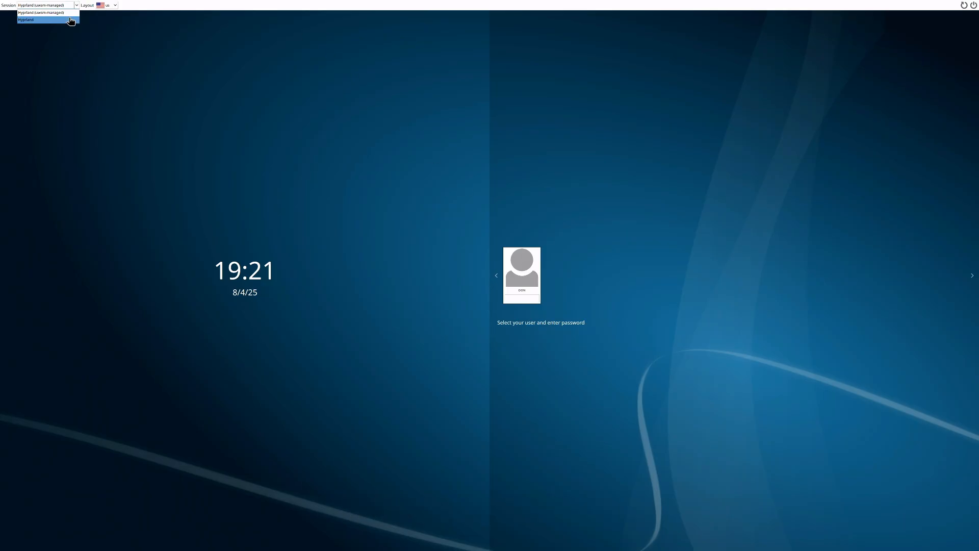
left_click(25, 21)
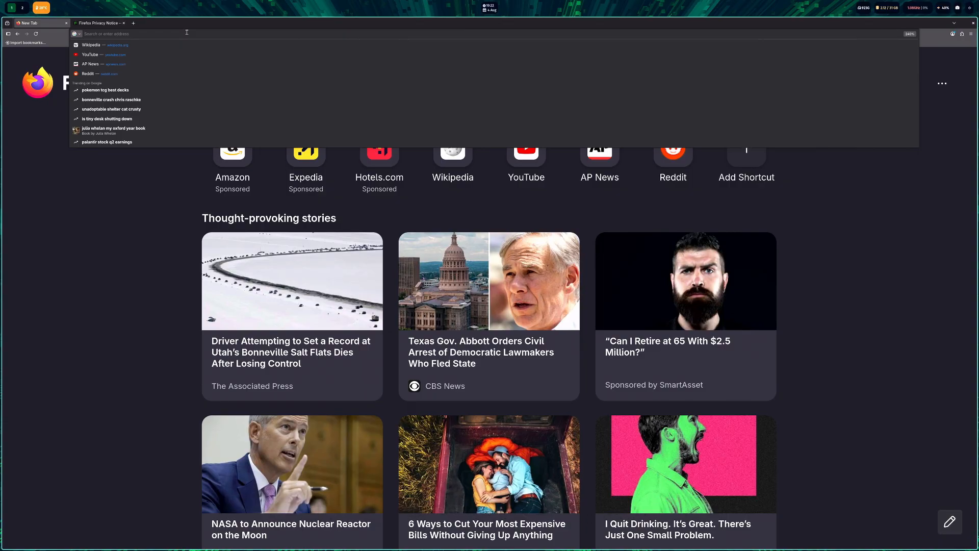
Step: Search 'caelestia dots' and open the caelestia-dots GitHub organisation result
type("cael")
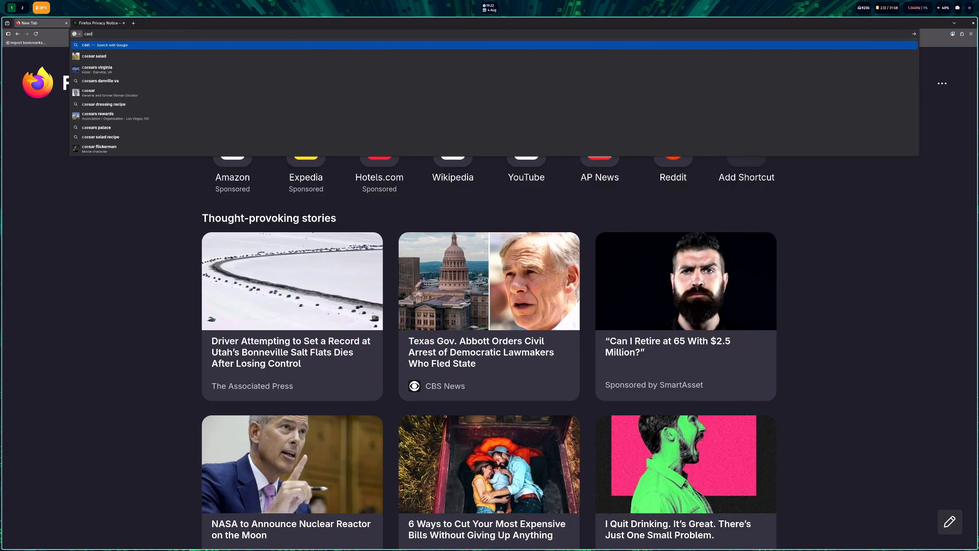
type("caelestia dots")
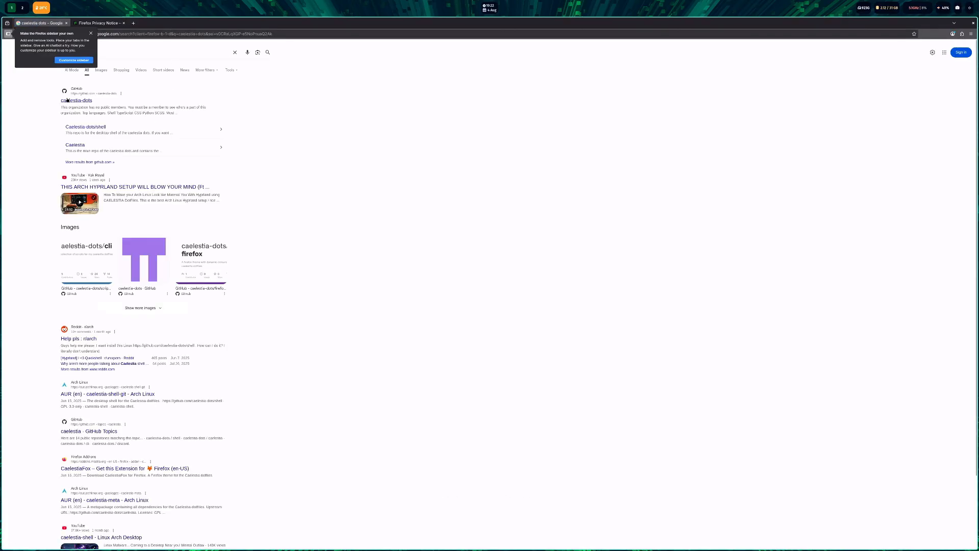
left_click(76, 100)
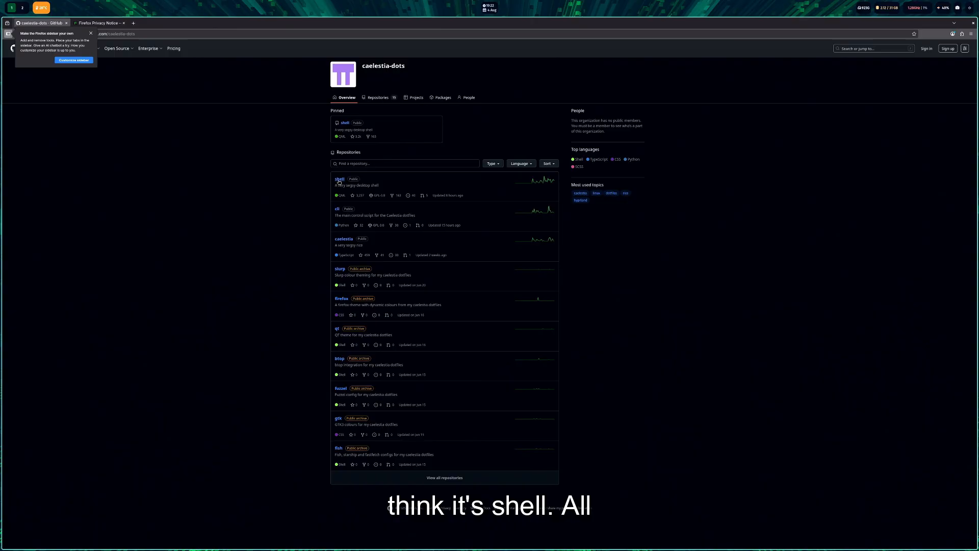
Step: Open the caelestia repository and scroll its README to the install script options
left_click(338, 179)
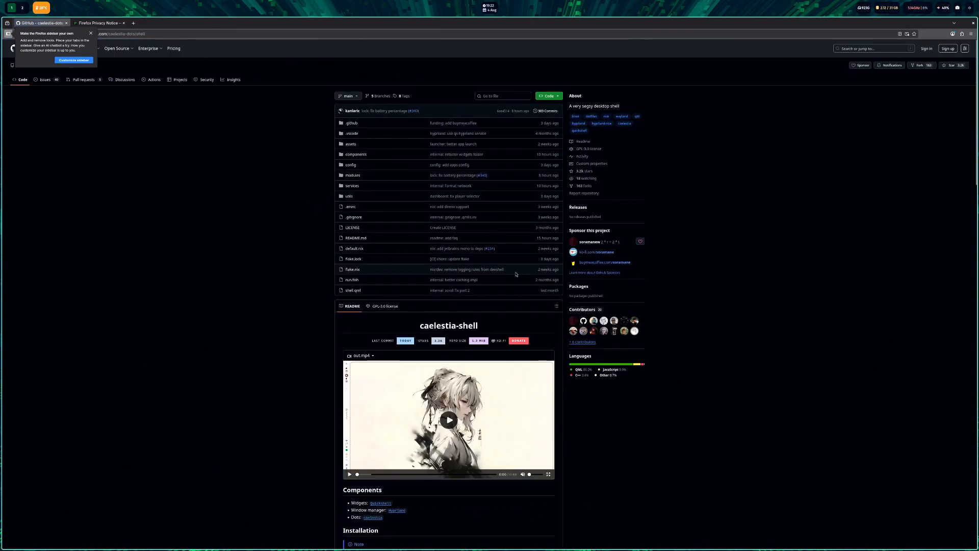
scroll("down", 3)
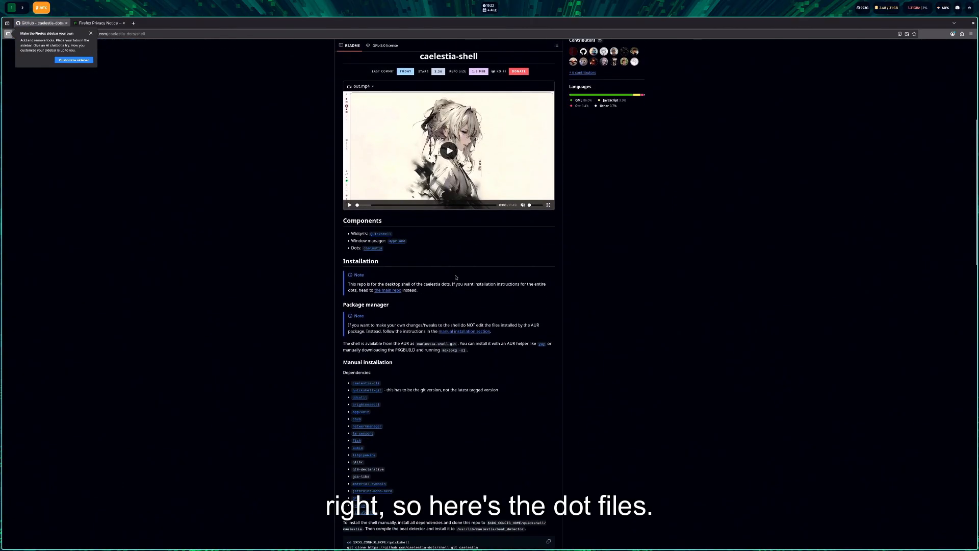
scroll("down", 3)
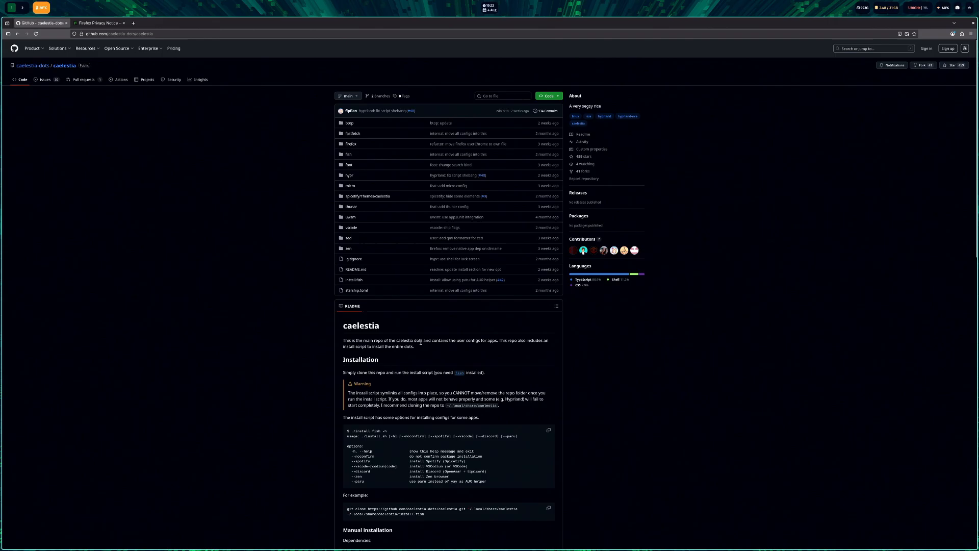
scroll("down", 3)
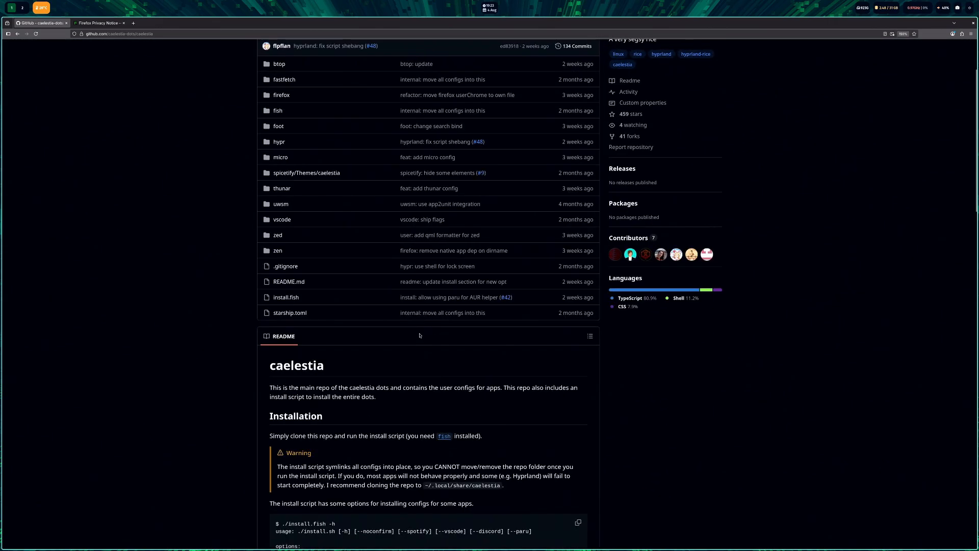
scroll("down", 3)
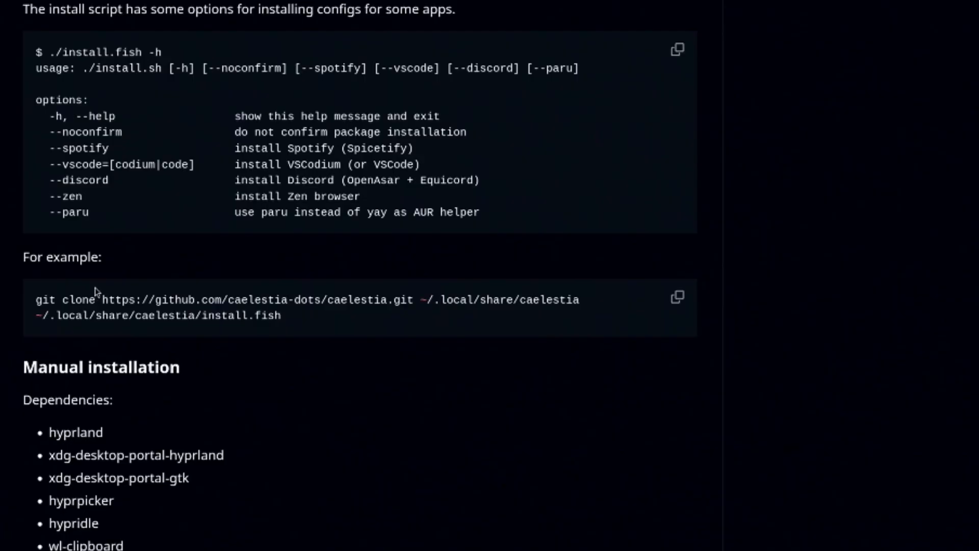
Step: Run the copied caelestia git clone and install command, answering 2 at the backup prompt
left_click(677, 297)
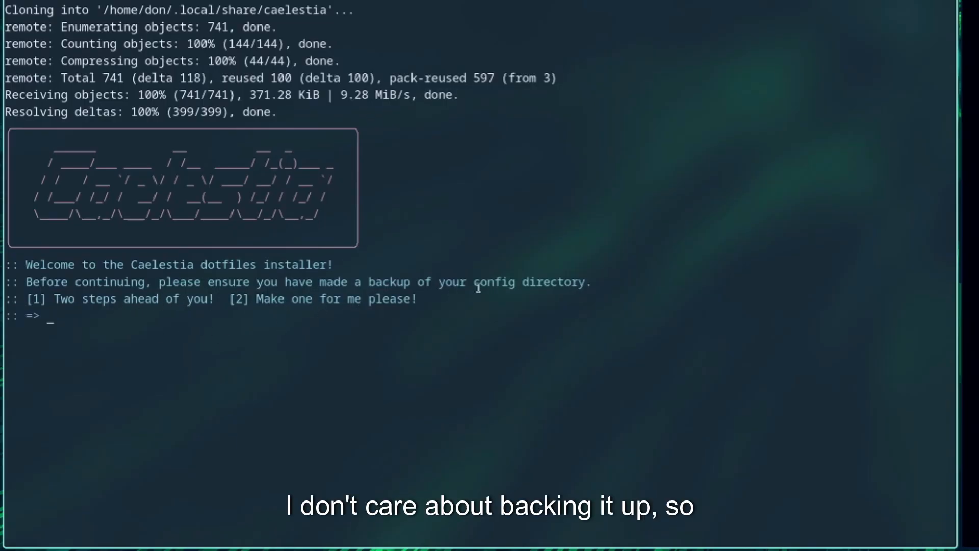
type("2")
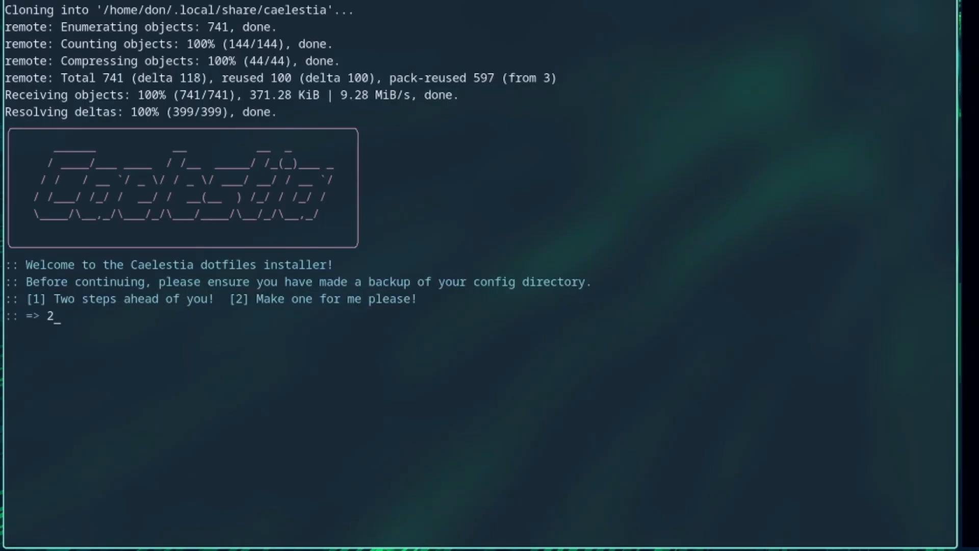
Step: Confirm the config backup and follow the installer as it builds yay and fetches Caelestia packages
key("Return")
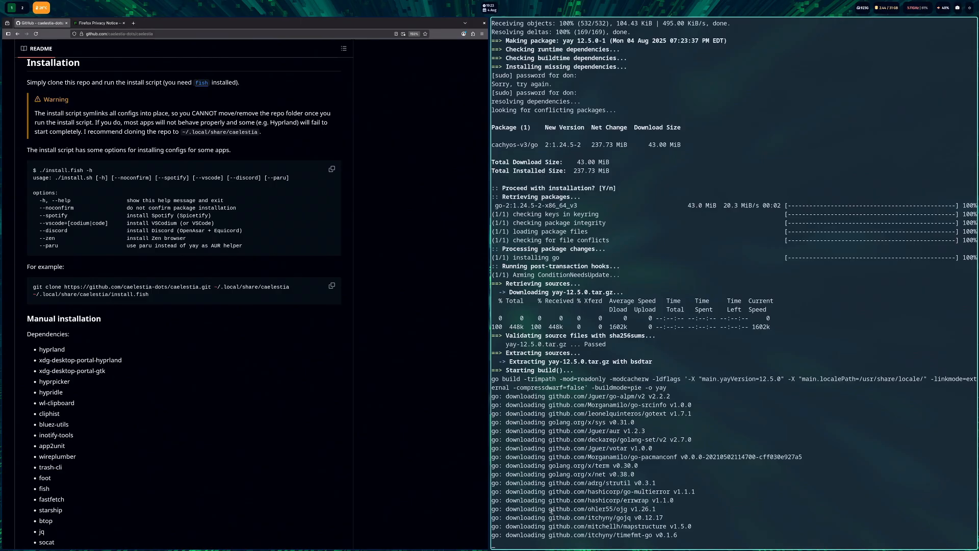
scroll("down", 3)
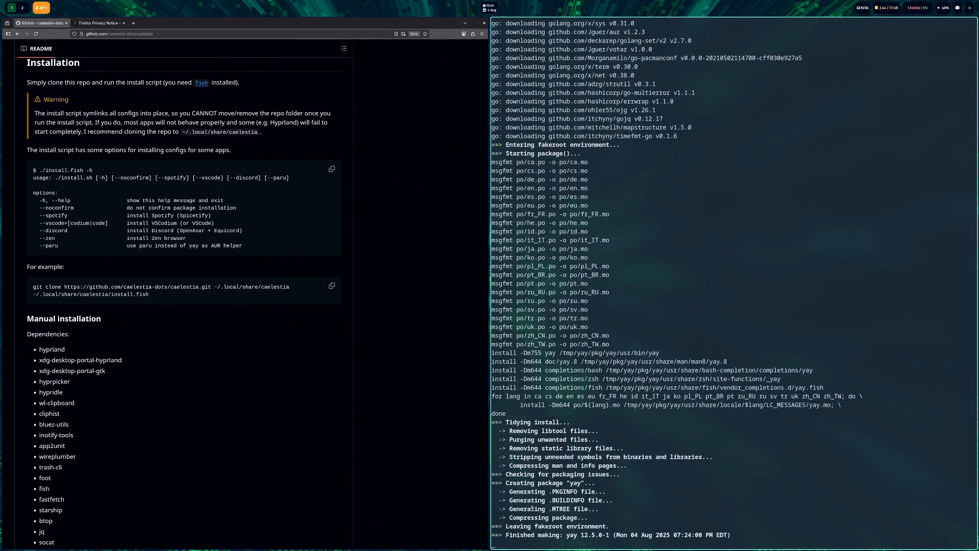
scroll("down", 3)
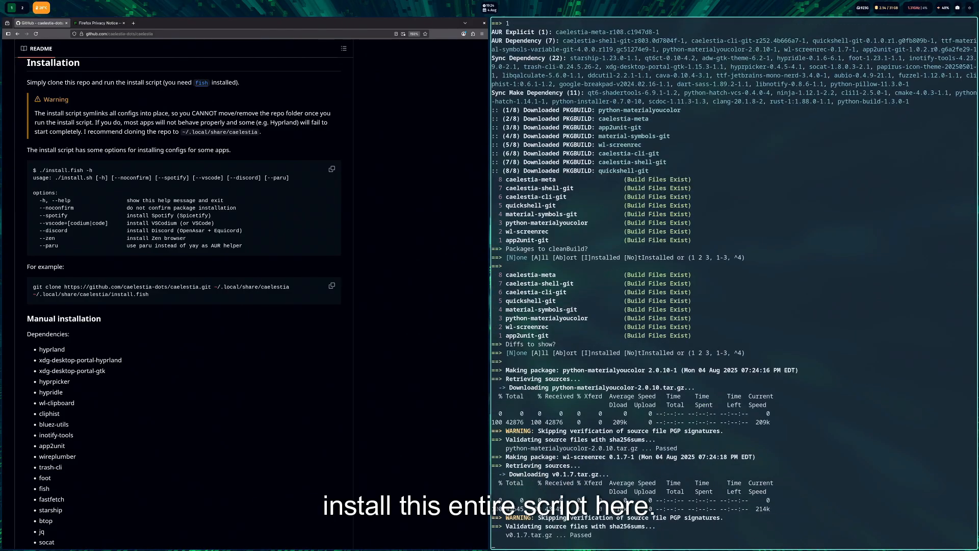
Step: Follow the build of caelestia-meta, caelestia-shell-git and caelestia-cli-git until the installer finishes
scroll("down", 3)
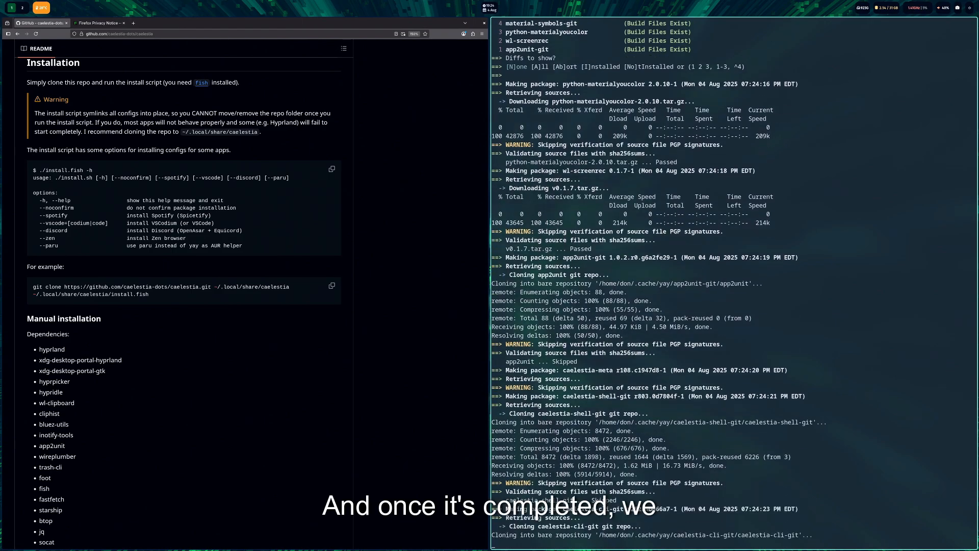
scroll("down", 3)
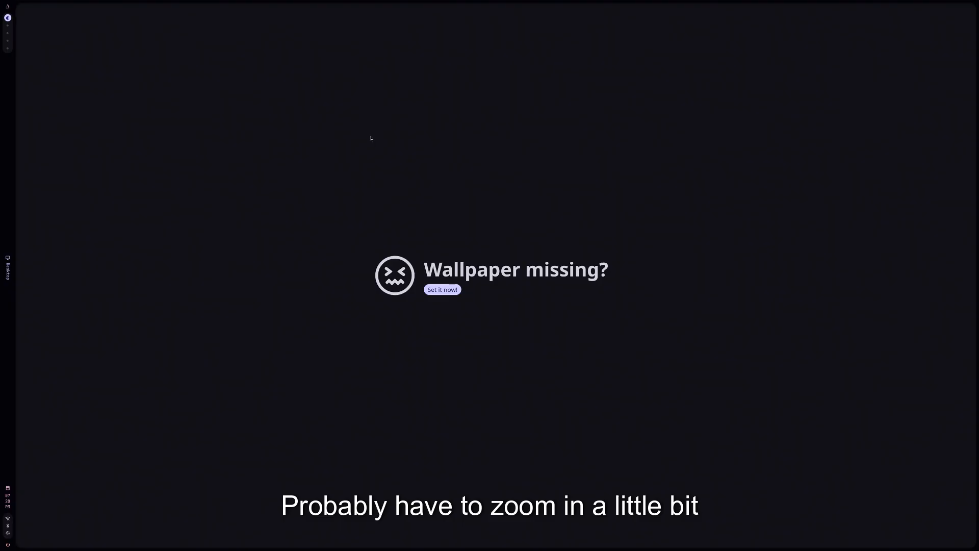
mouse_move(248, 222)
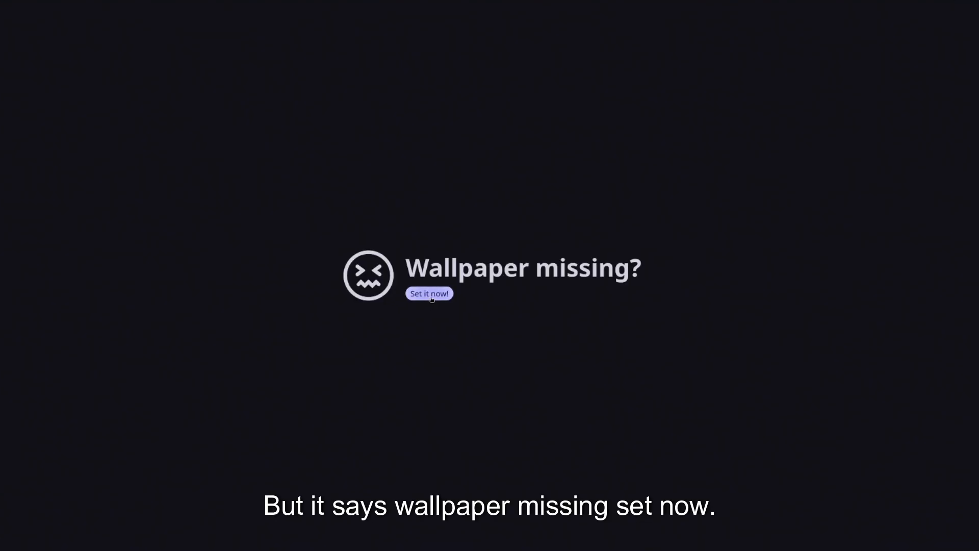
Step: Browse Pictures, Downloads and Home in the wallpaper picker, then cancel it without choosing
left_click(428, 294)
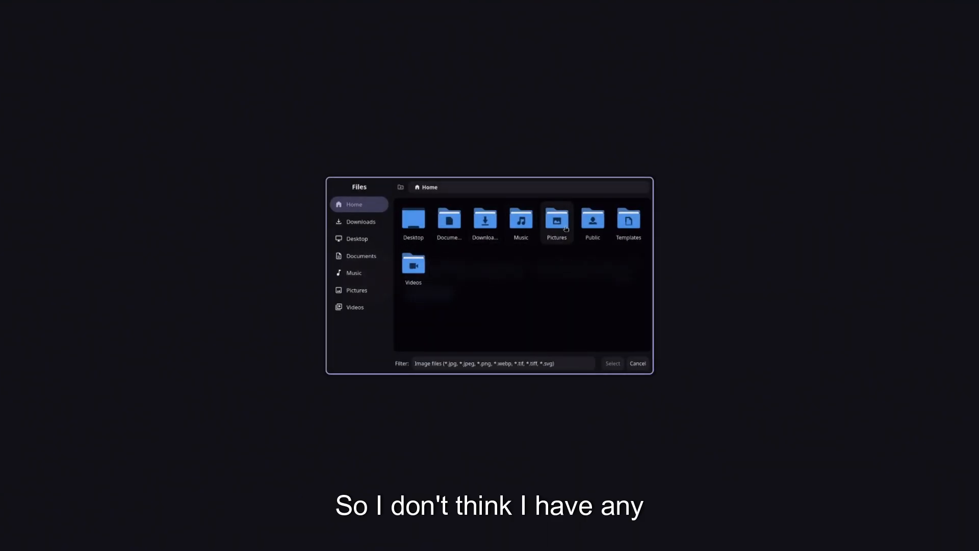
double_click(556, 218)
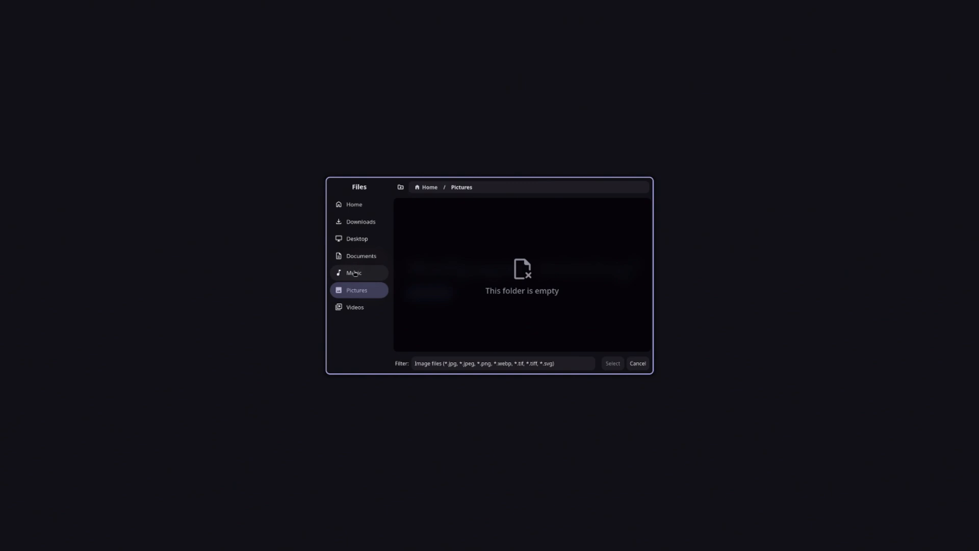
left_click(361, 221)
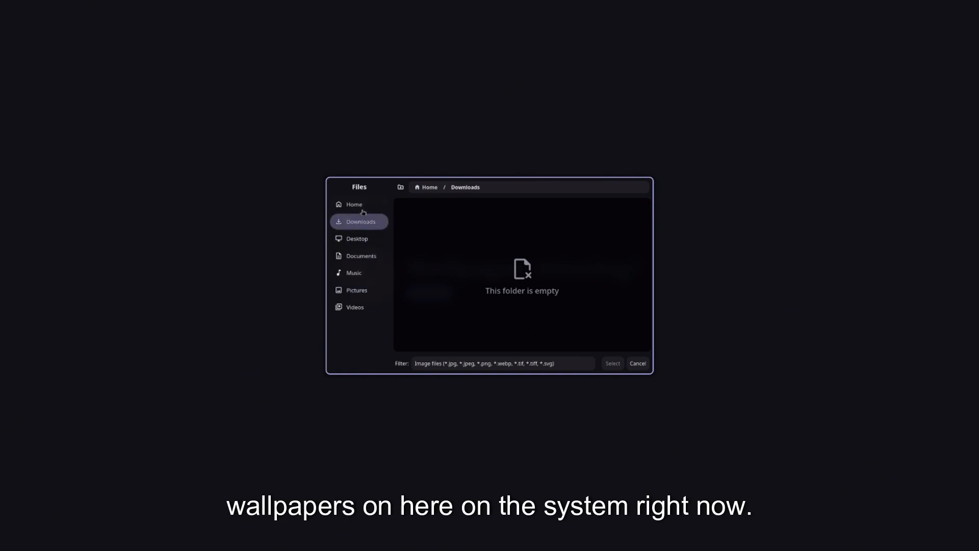
left_click(354, 204)
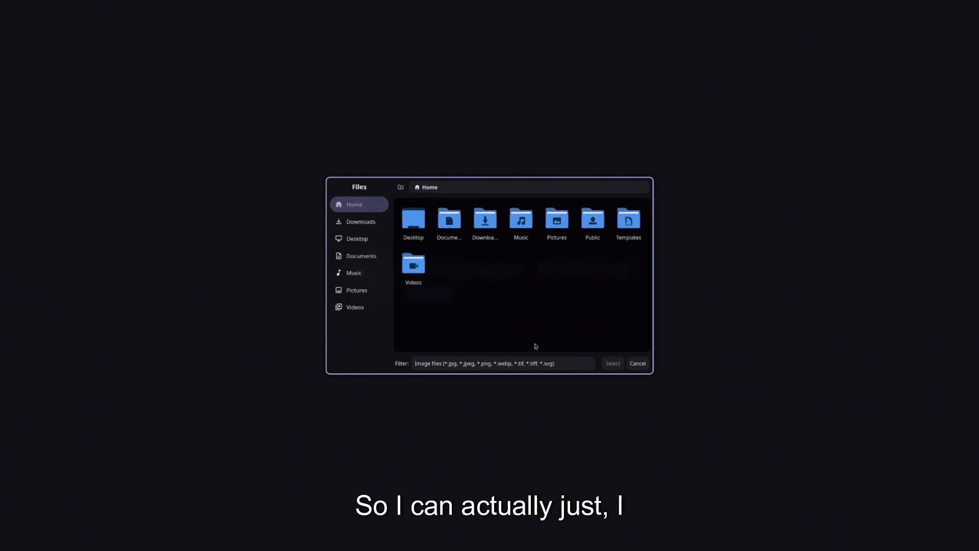
mouse_move(643, 367)
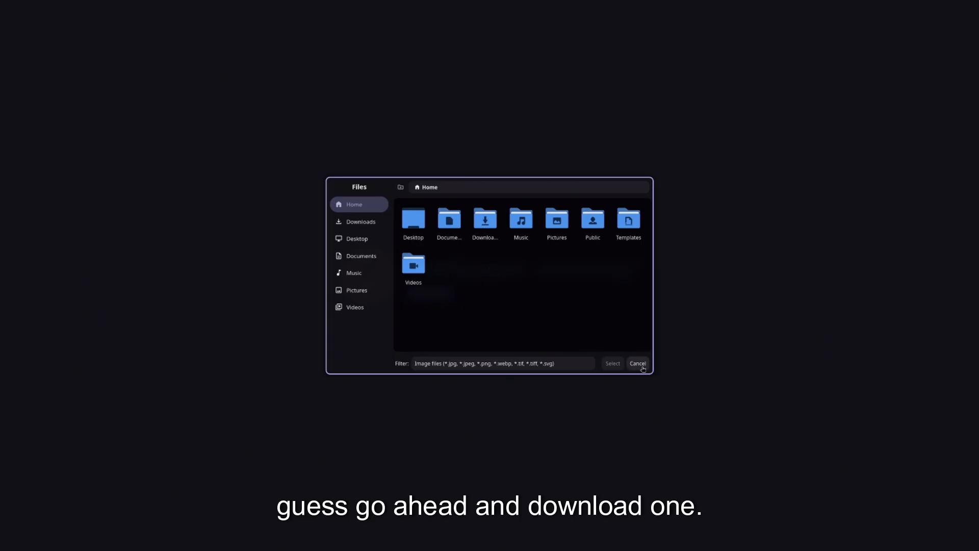
left_click(637, 363)
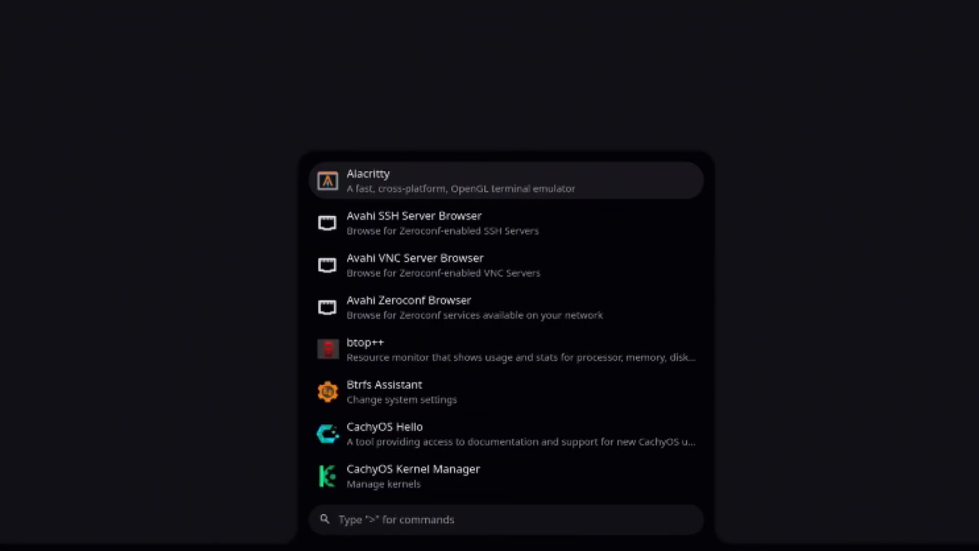
Step: Launch Firefox and search Google Images for 'marvel wallpaper'
type("e")
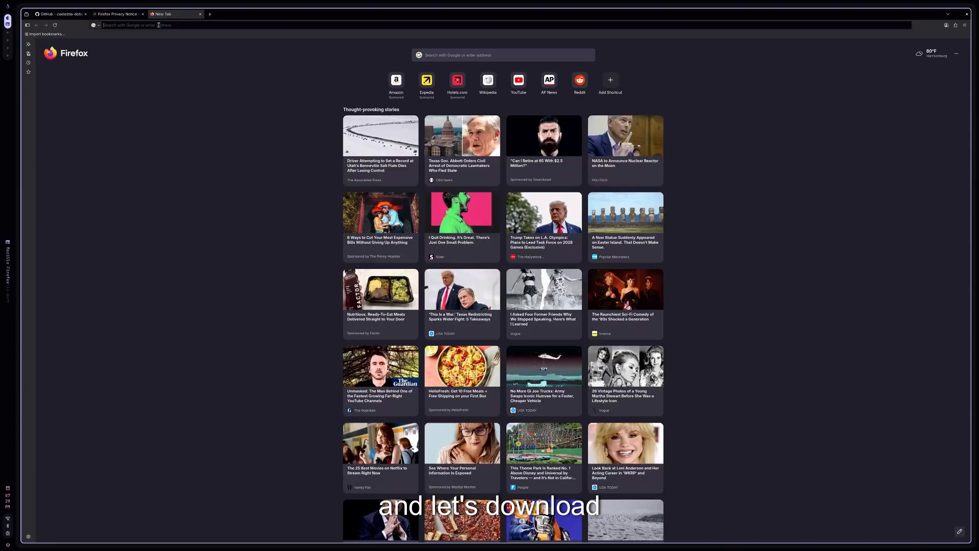
type("w")
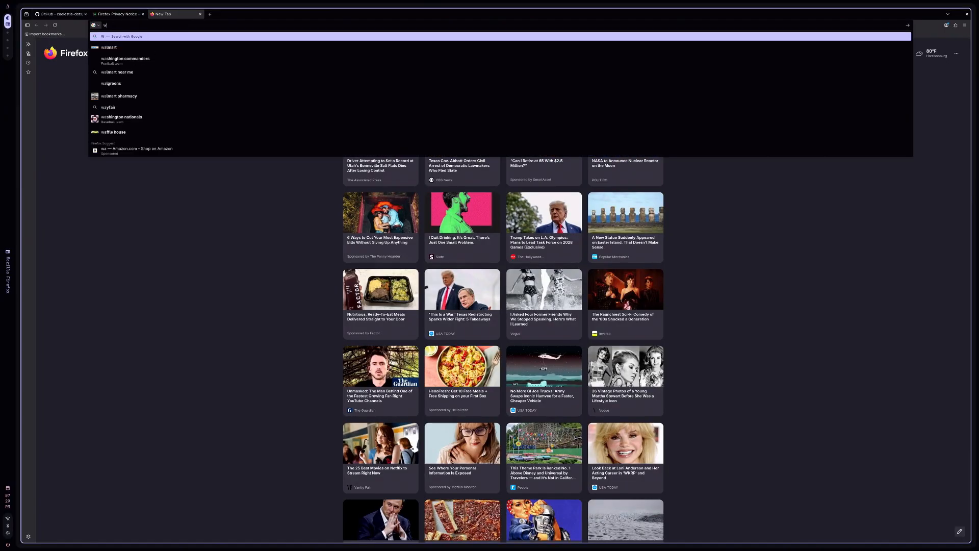
type("marvel wallpaper")
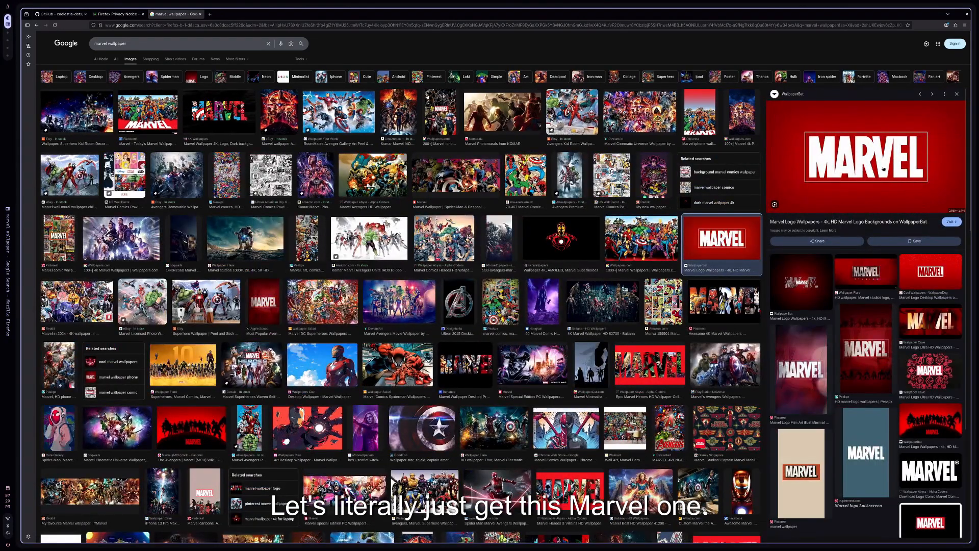
Step: Save the red Marvel logo image into the Pictures folder
right_click(883, 168)
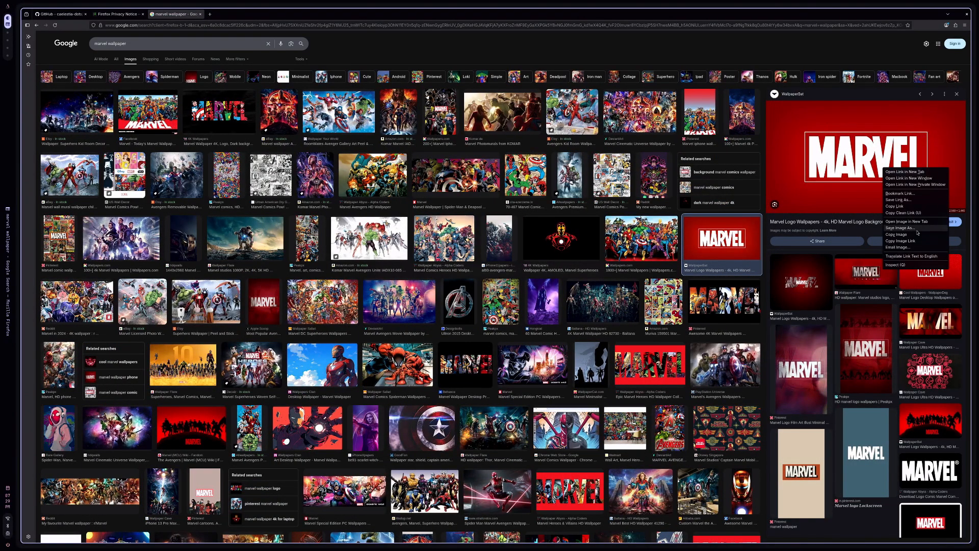
left_click(900, 227)
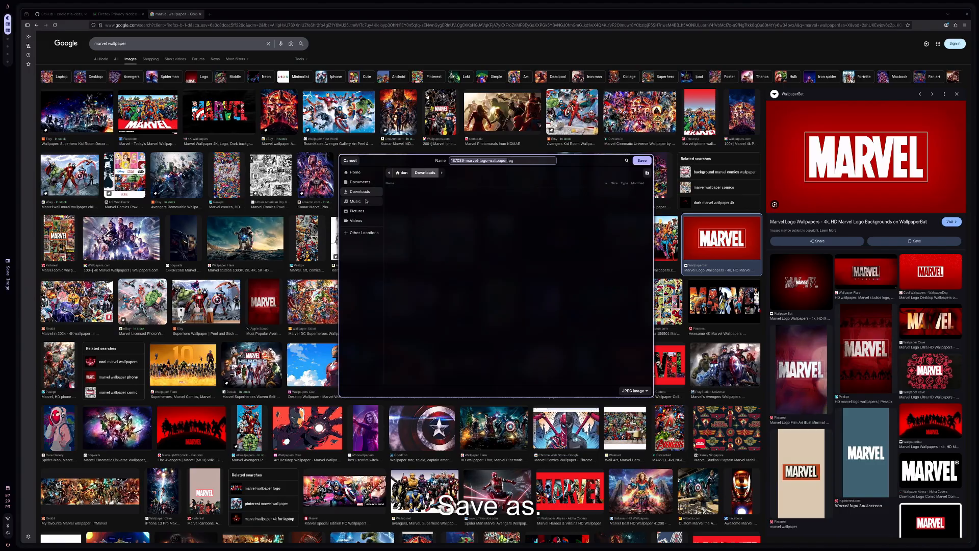
left_click(641, 160)
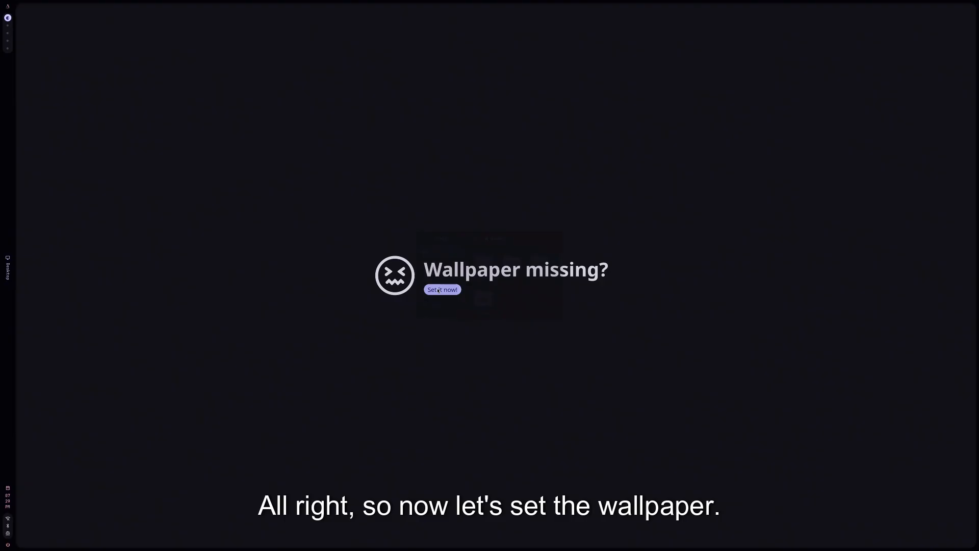
Step: Set the saved Marvel logo JPG from Pictures as the desktop wallpaper
left_click(442, 289)
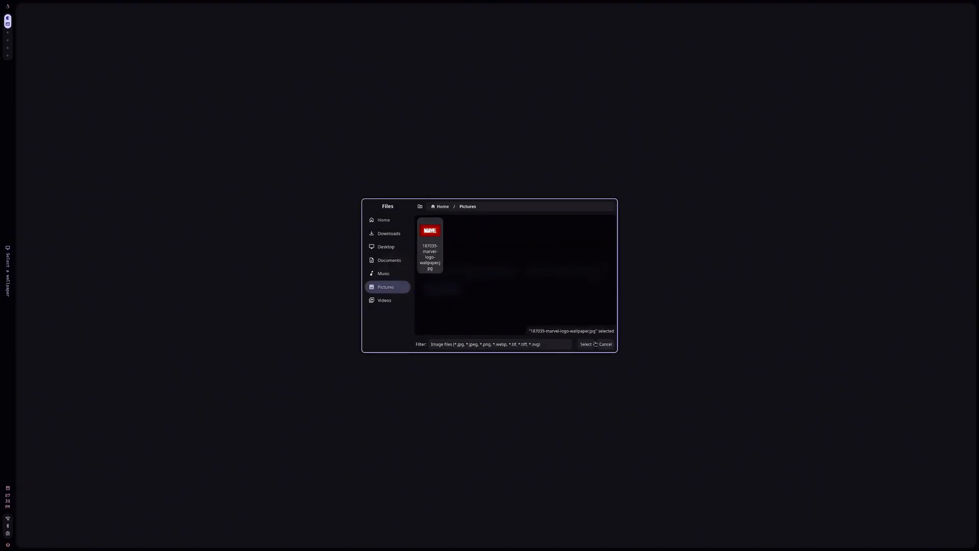
left_click(586, 345)
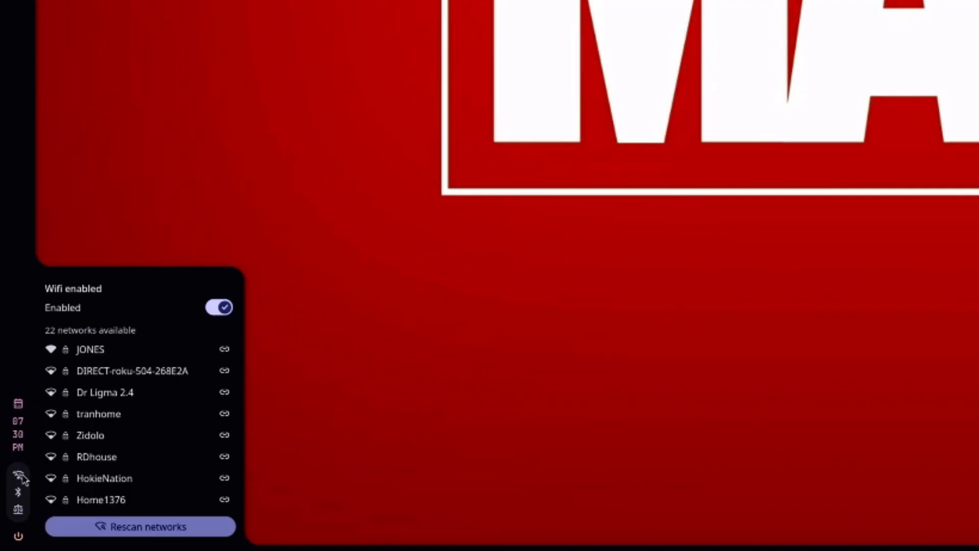
Step: Open the sidebar power popup showing no battery and a Balanced profile
left_click(17, 492)
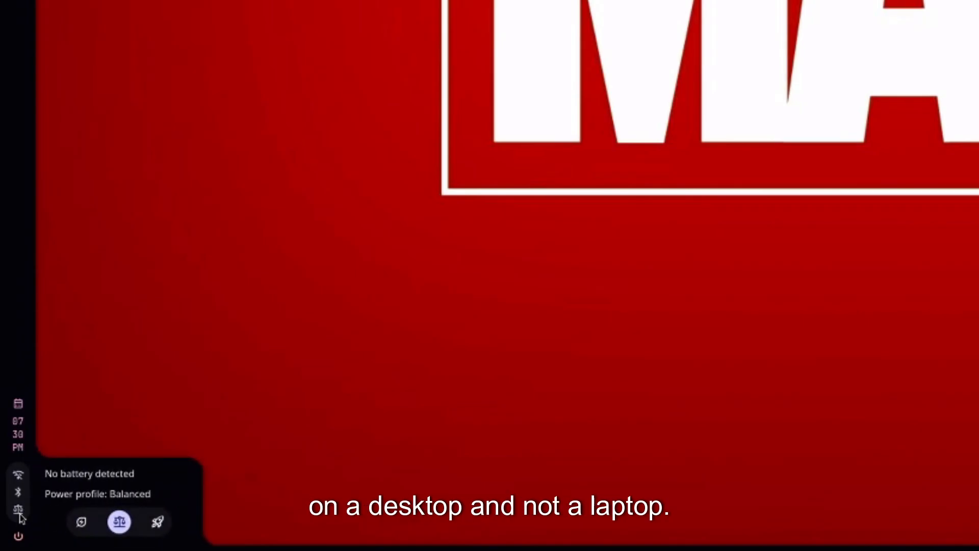
mouse_move(22, 526)
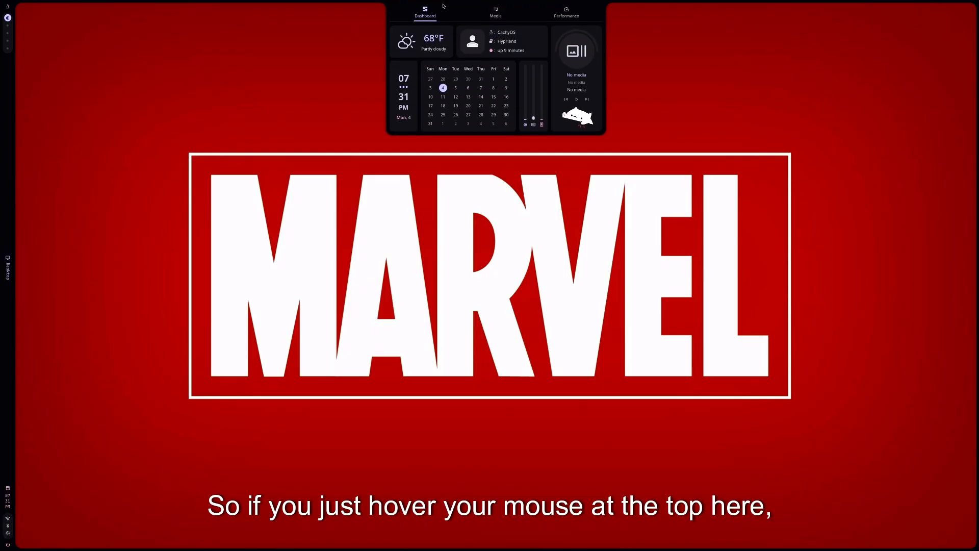
mouse_move(471, 10)
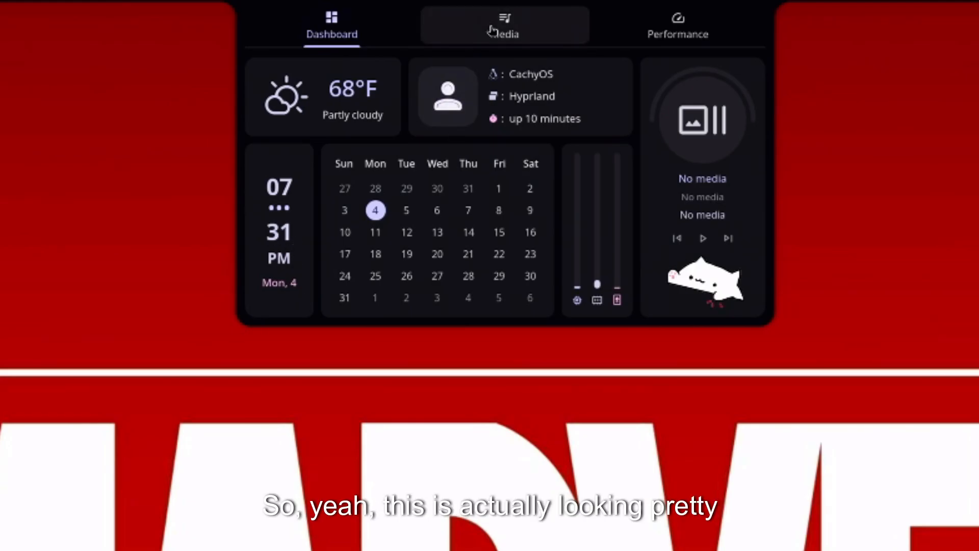
Step: View the dashboard's Media page, then return to the main Dashboard page
left_click(504, 21)
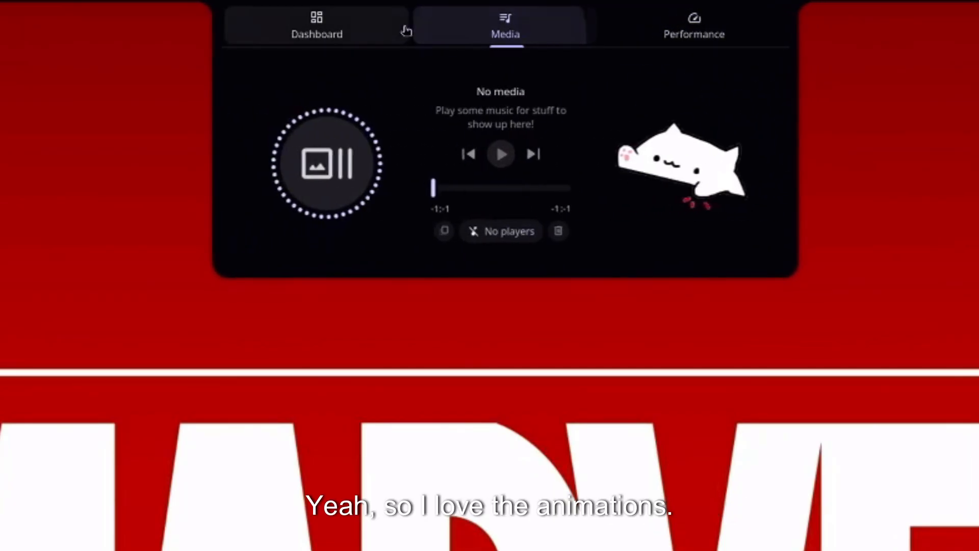
left_click(316, 25)
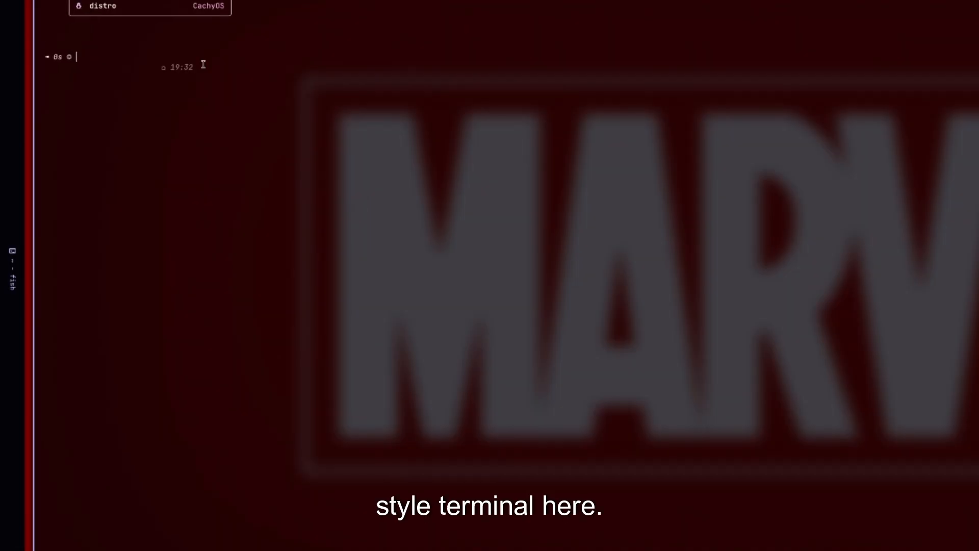
Step: Open .config/hypr/hyprland.conf in nano, correcting the mistyped .config.bak path with Tab
type("nan")
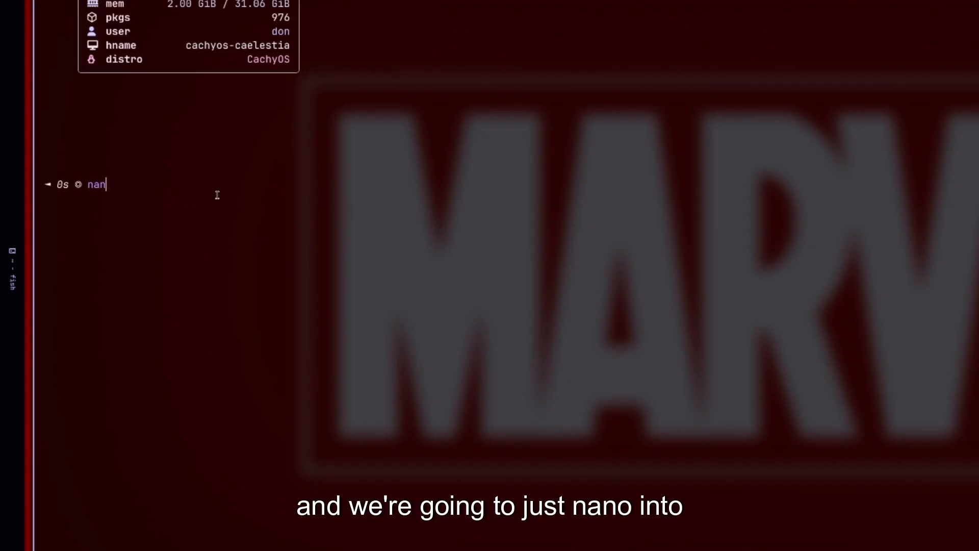
type("o")
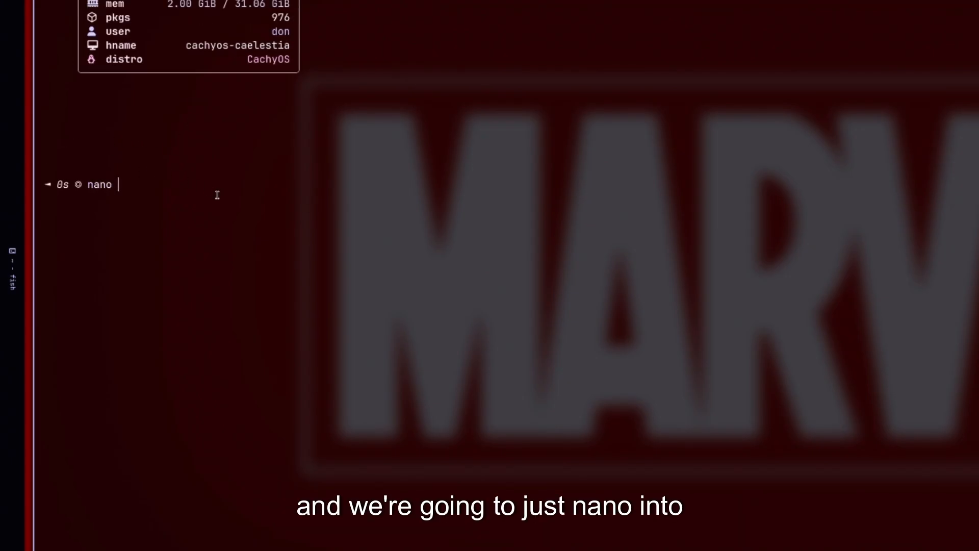
type(".config.bak/")
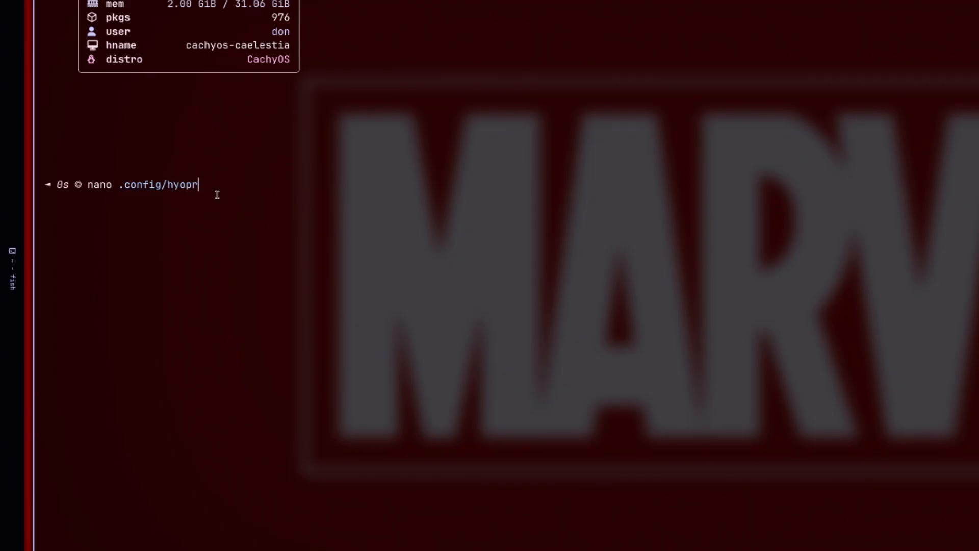
key("Tab")
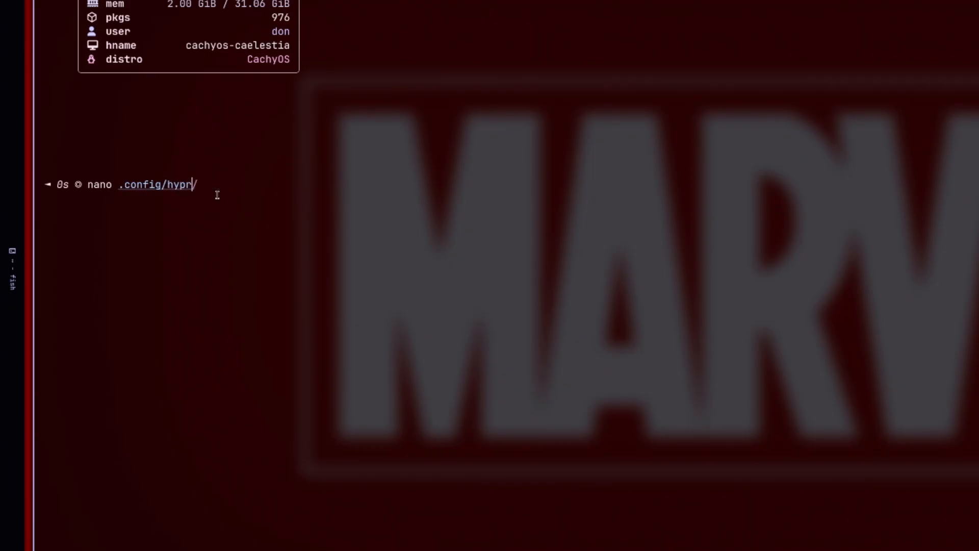
key("Return")
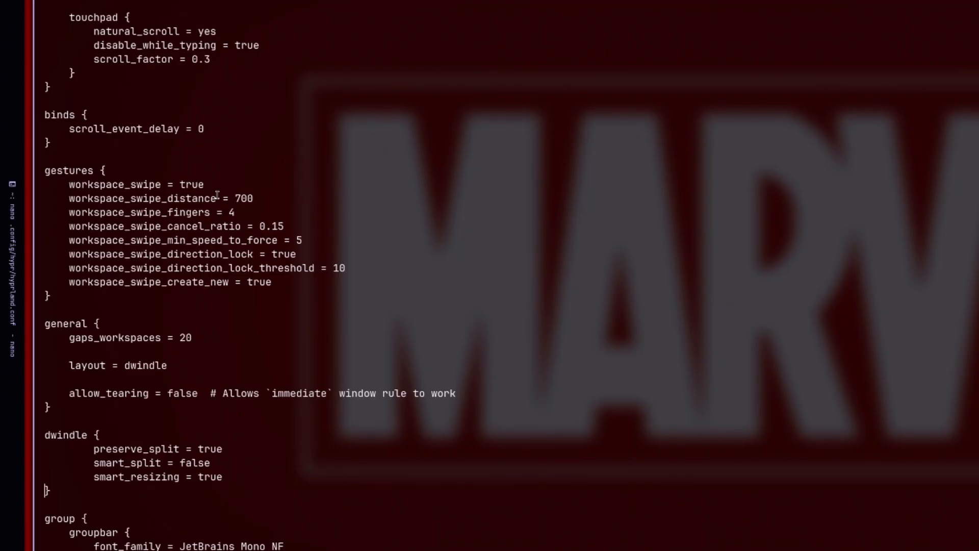
Step: Scroll through the input, gestures, general and dwindle sections, then exit nano
scroll("down", 3)
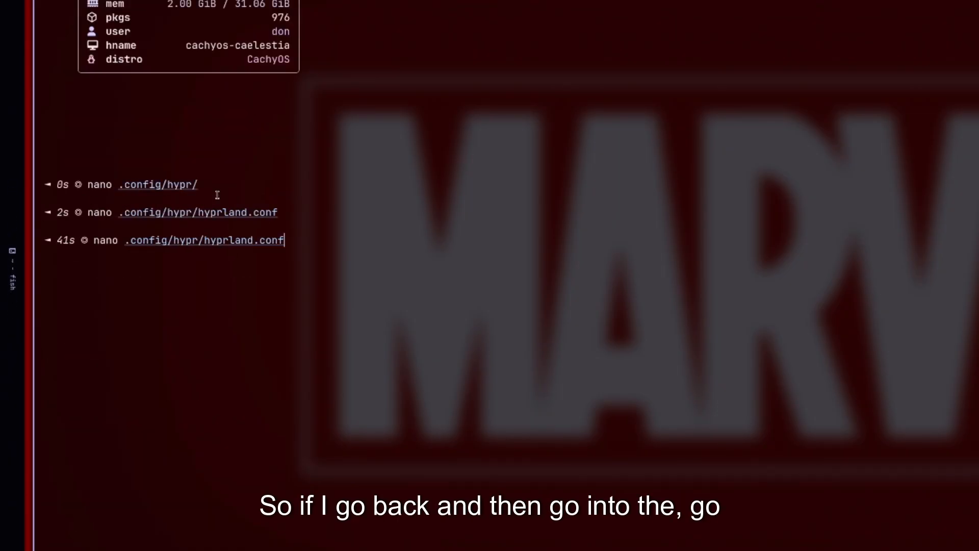
Step: Tab-complete the nano path to the .config/hypr/hyprland folder
type("/h")
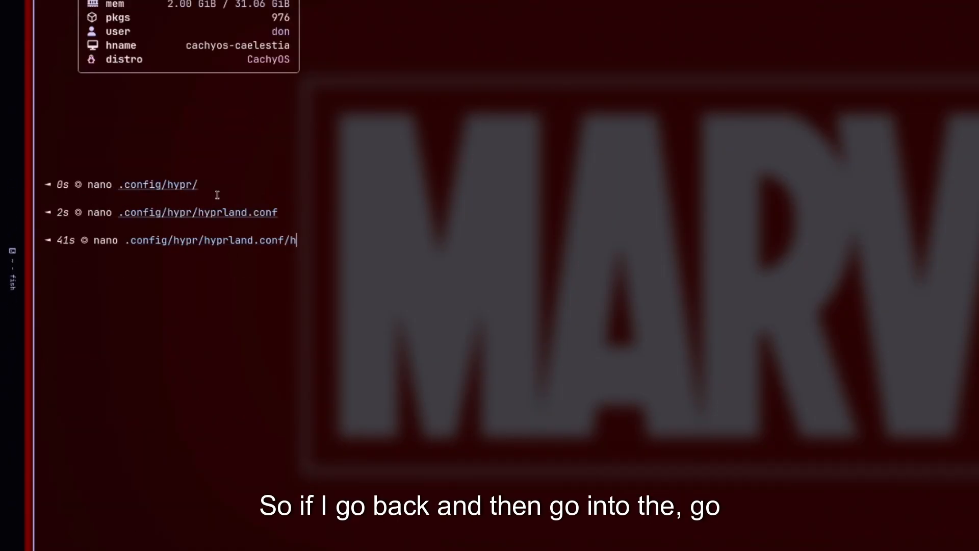
key("Tab")
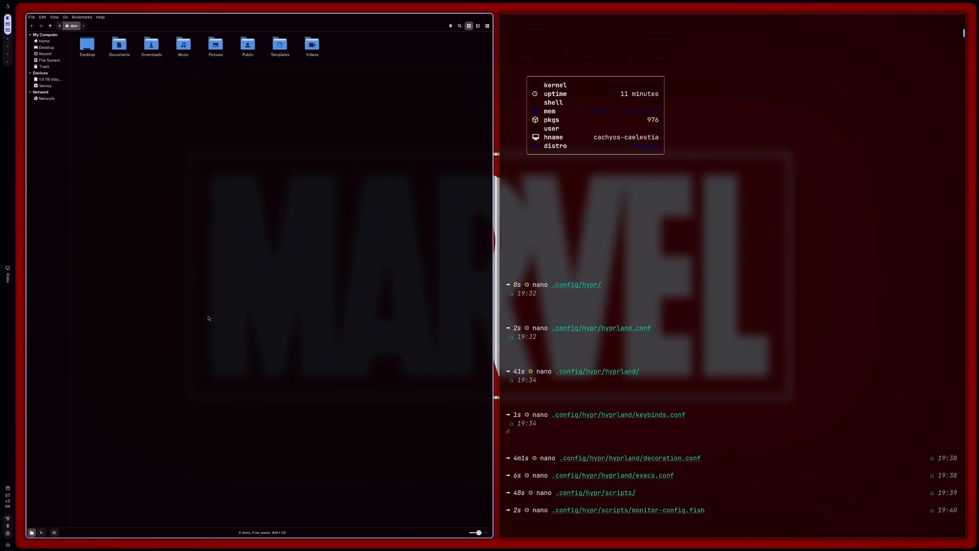
mouse_move(440, 213)
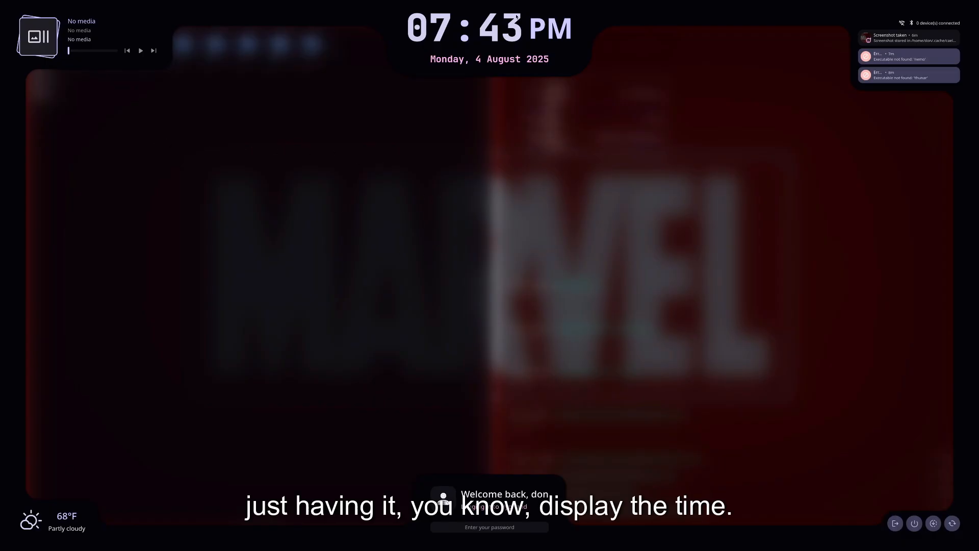
mouse_move(429, 262)
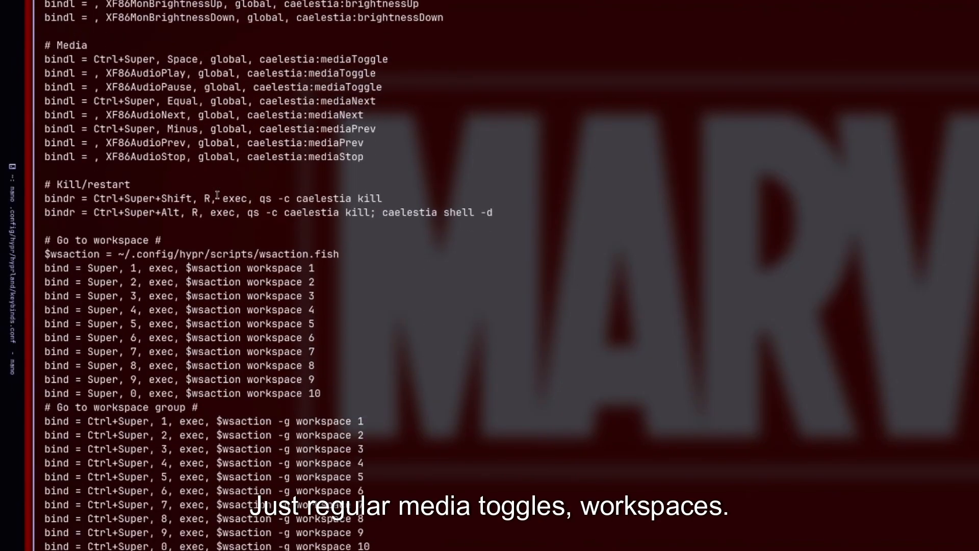
Step: Scroll keybinds.conf past the Media, workspace and Window actions sections
scroll("down", 3)
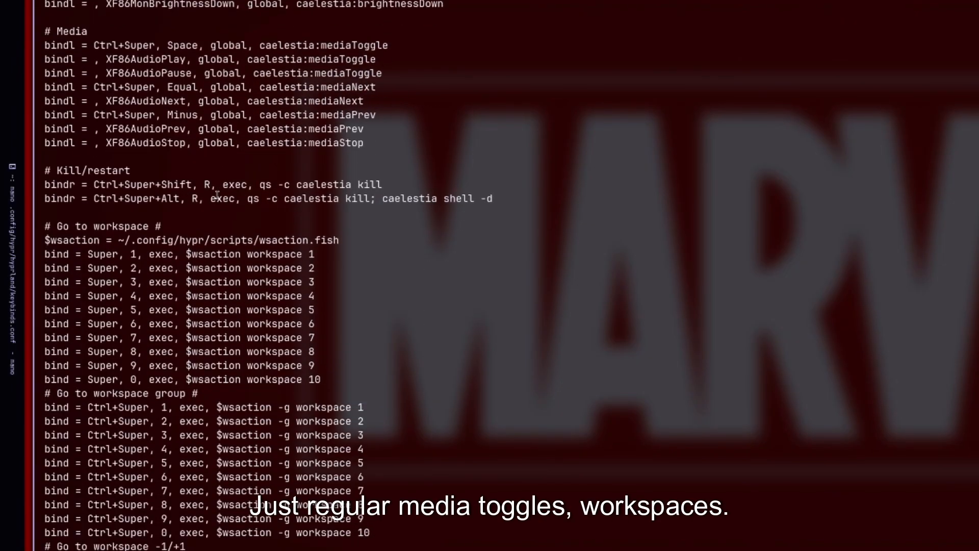
scroll("down", 3)
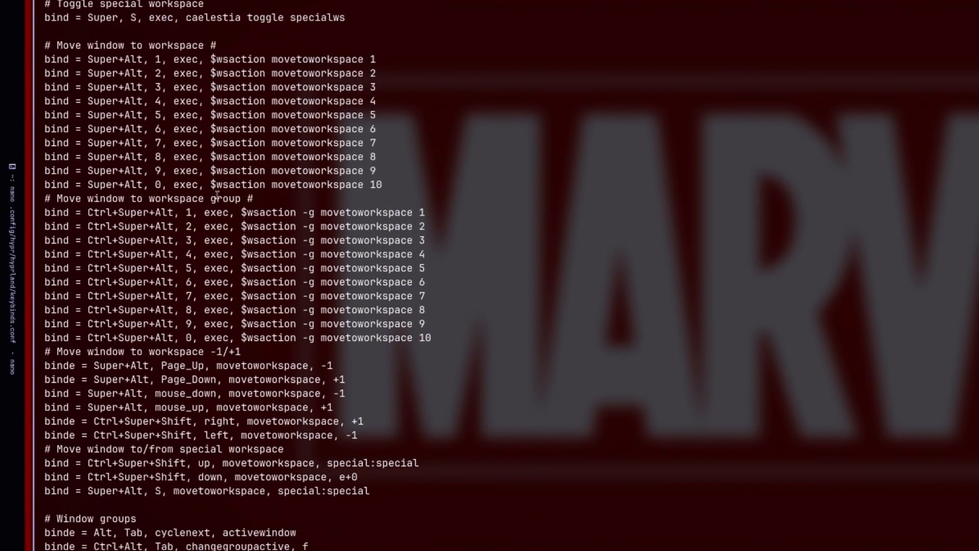
scroll("down", 3)
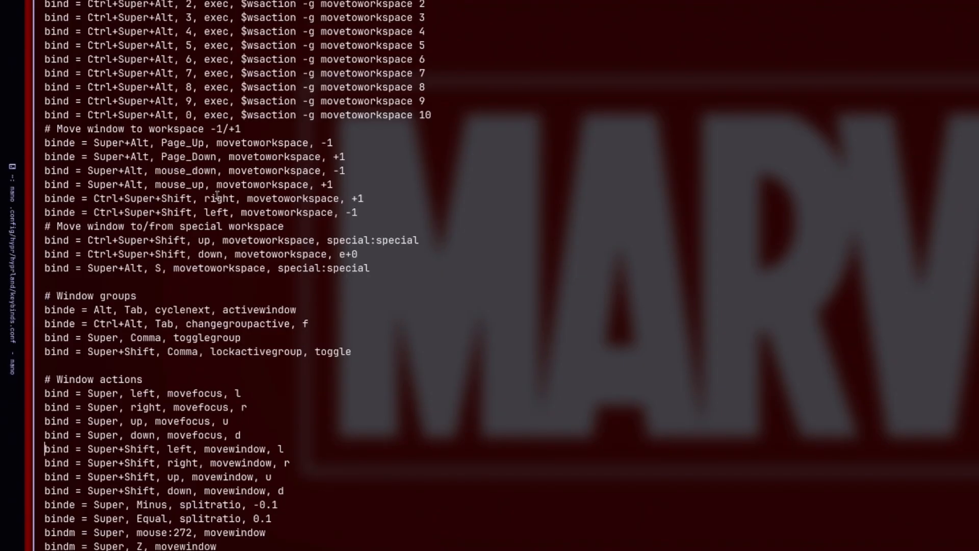
scroll("down", 3)
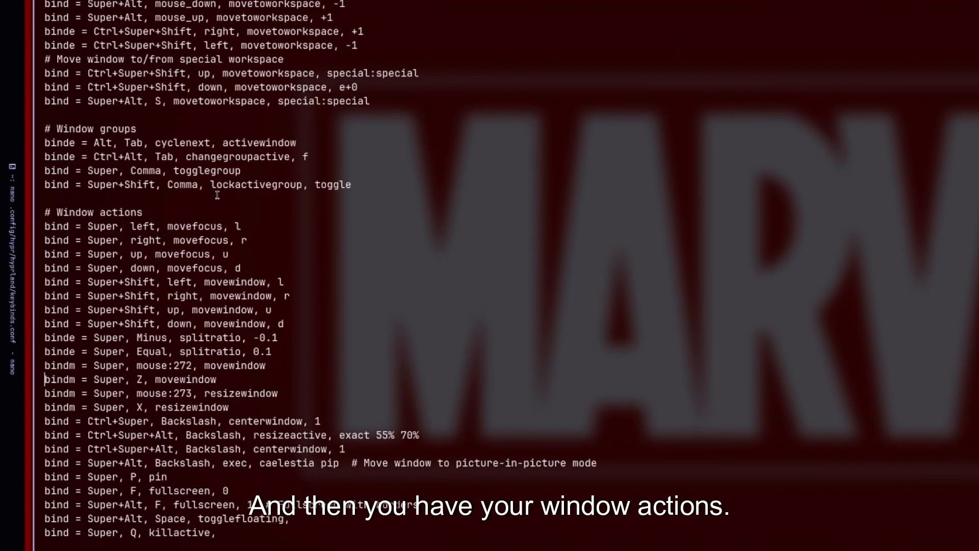
scroll("down", 3)
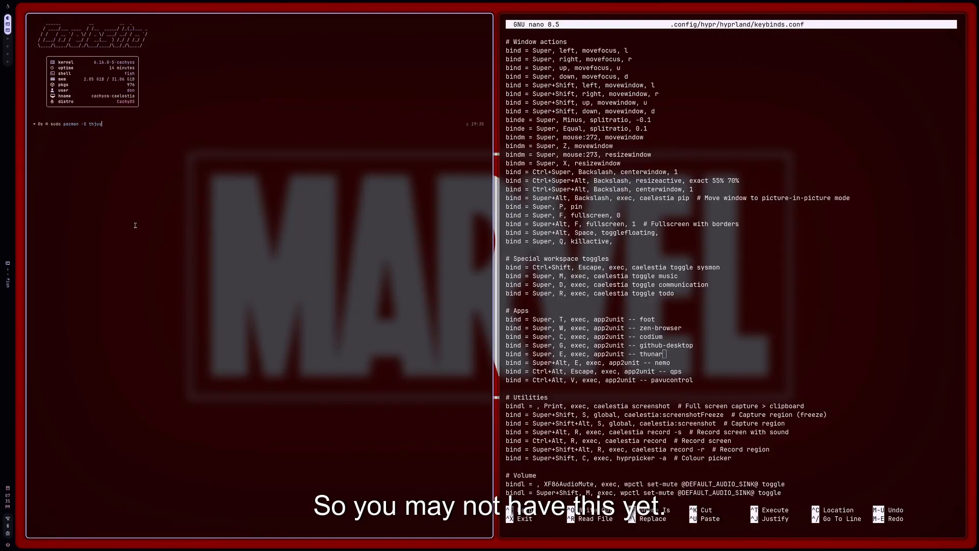
Step: Run 'sudo pacman -S thunar' and launch Thunar with Super+E
type("hunar")
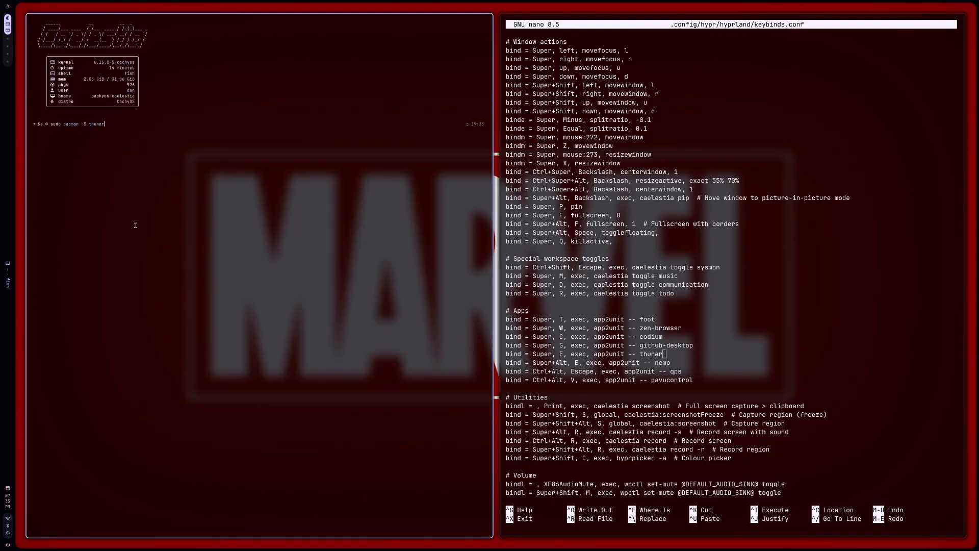
key("Enter")
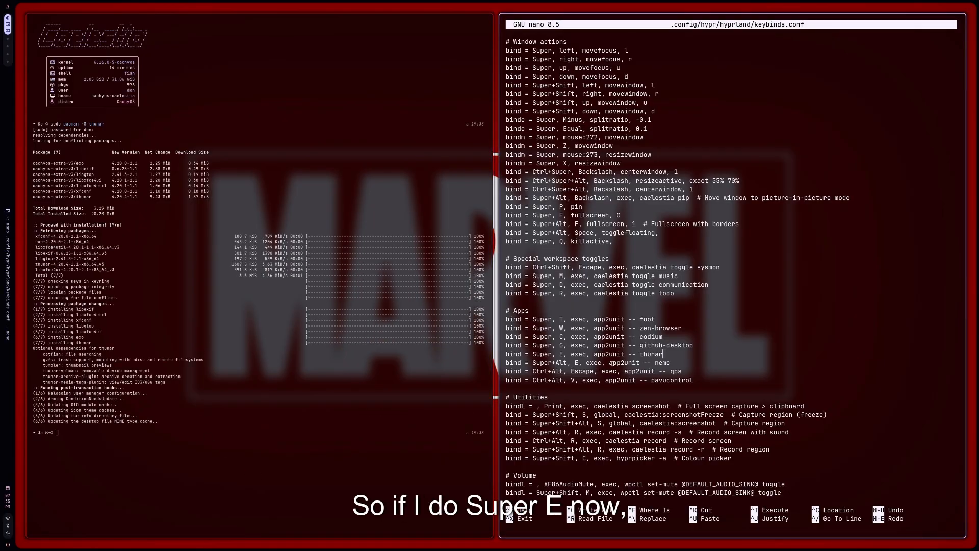
key("Super+e")
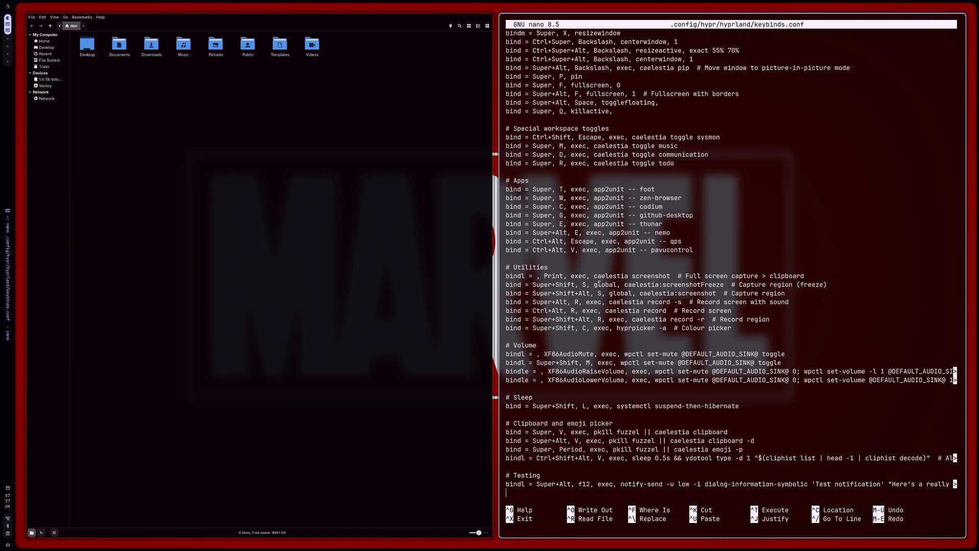
Step: Take a screenshot and resize the Thunar window with Super+Shift keybinds
key("Print")
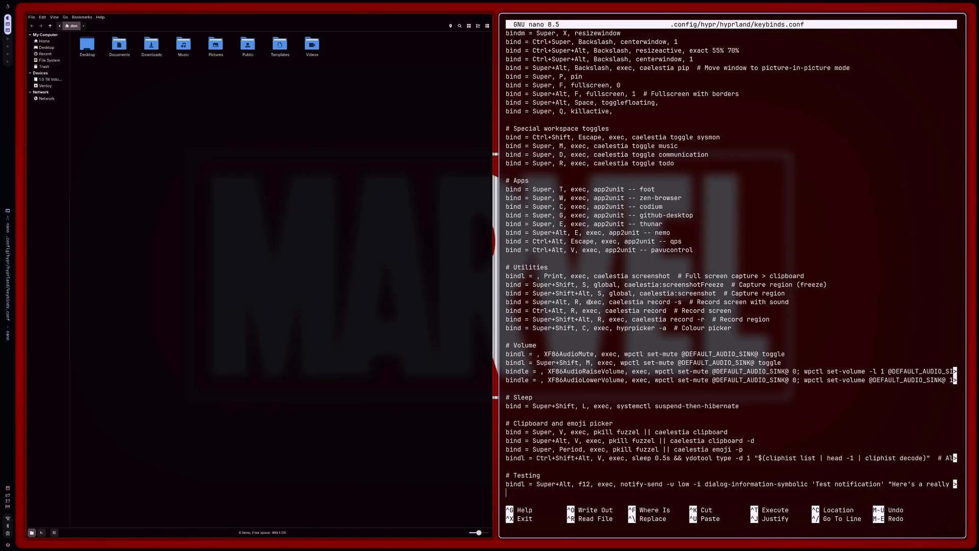
key("Super")
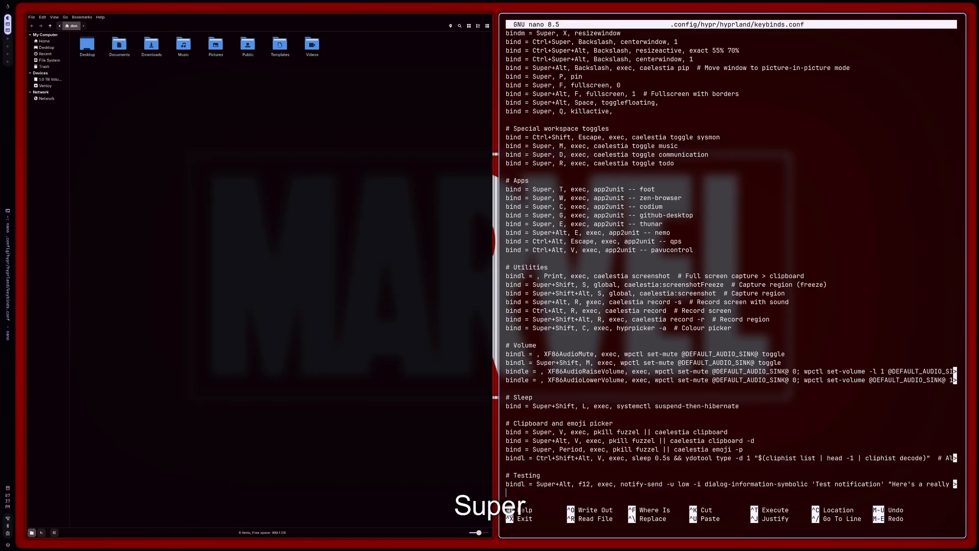
key("Shift")
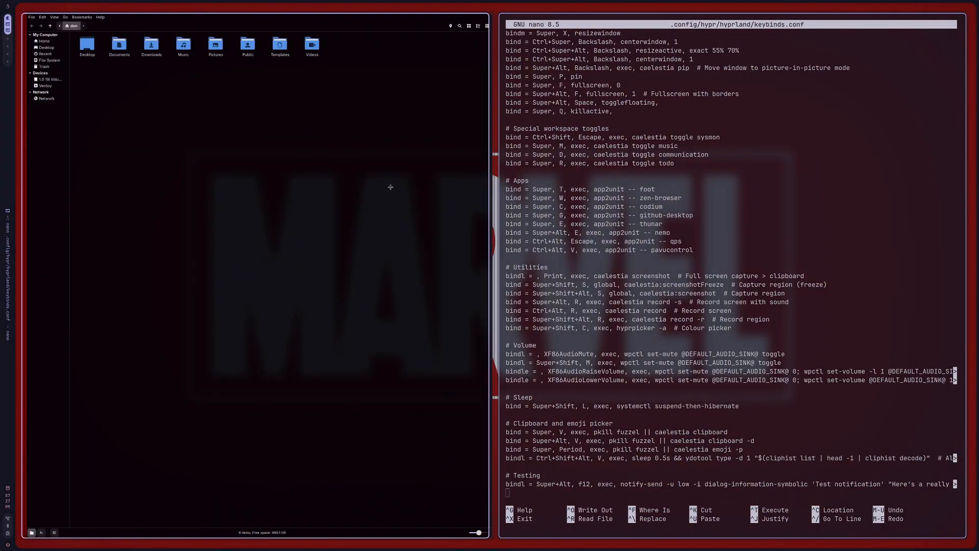
mouse_move(433, 178)
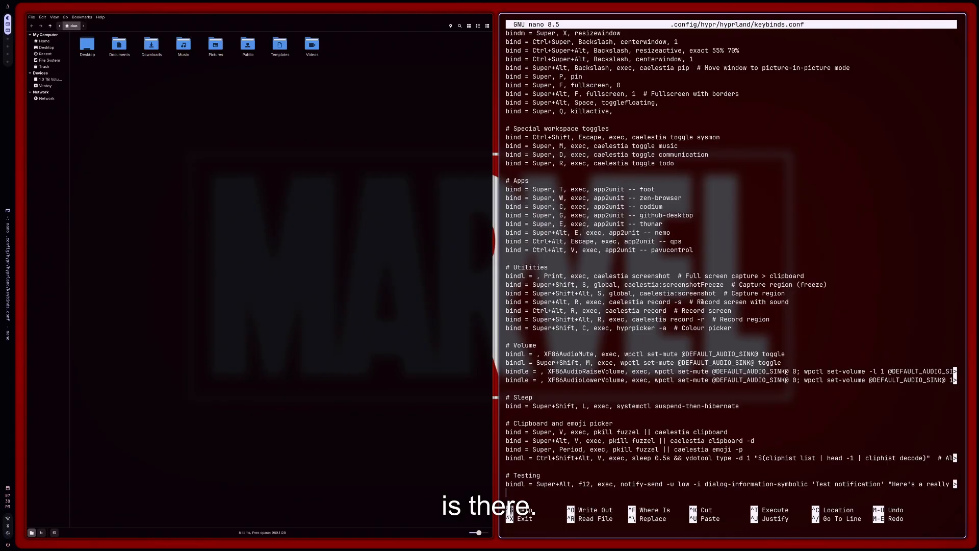
mouse_move(645, 352)
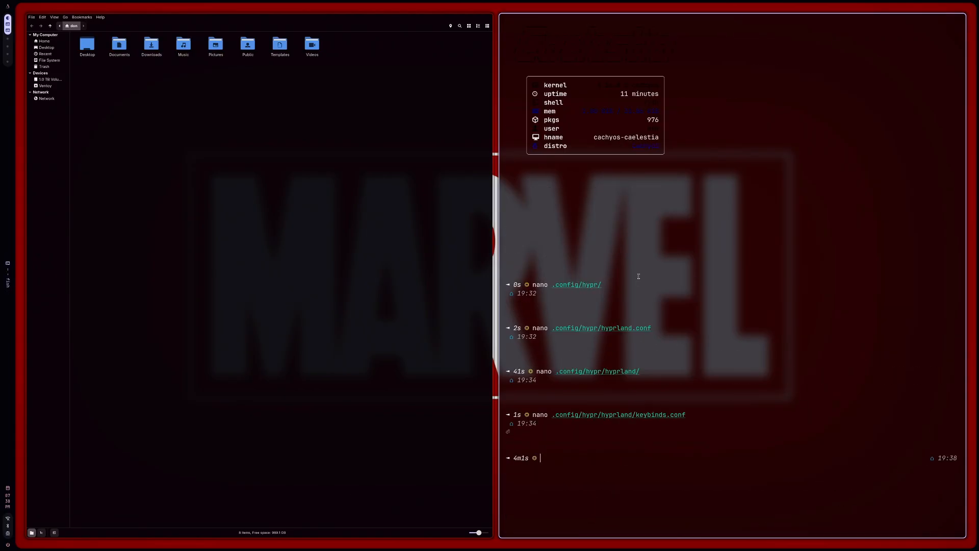
Step: Open .config/hypr/hyprland/decoration.conf in nano, replacing the keybinds path
type("nano .config/hypr/hyprland/key")
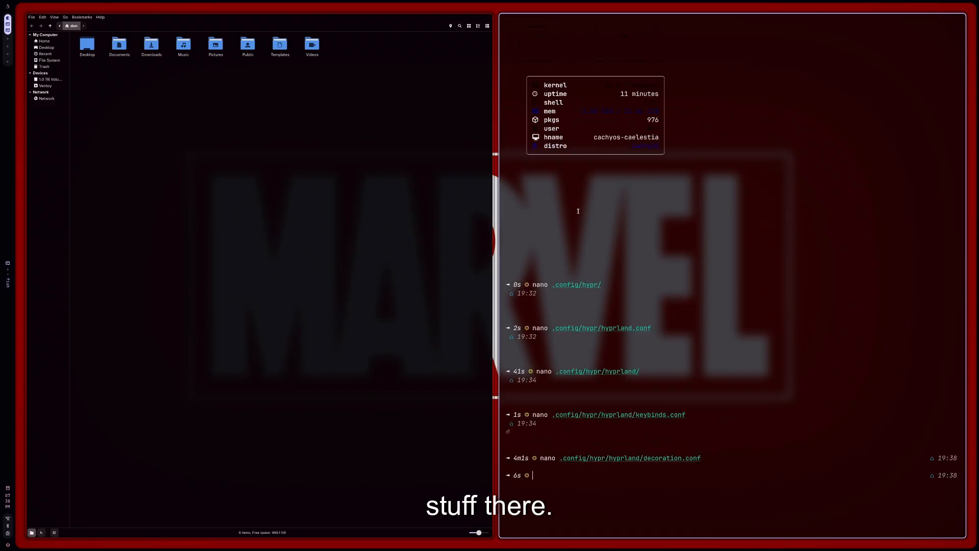
type("nano .config/hypr/hyprland/de")
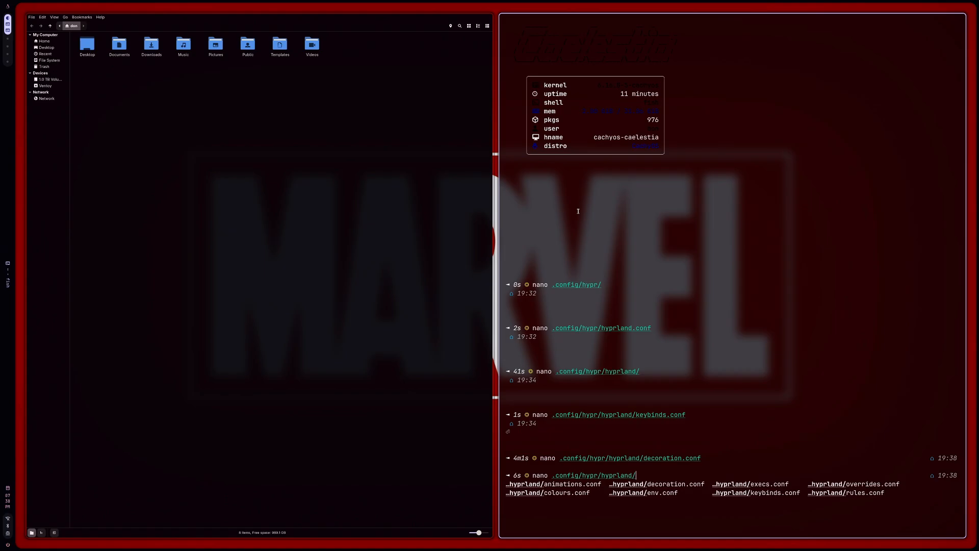
mouse_move(807, 439)
type("execs.conf")
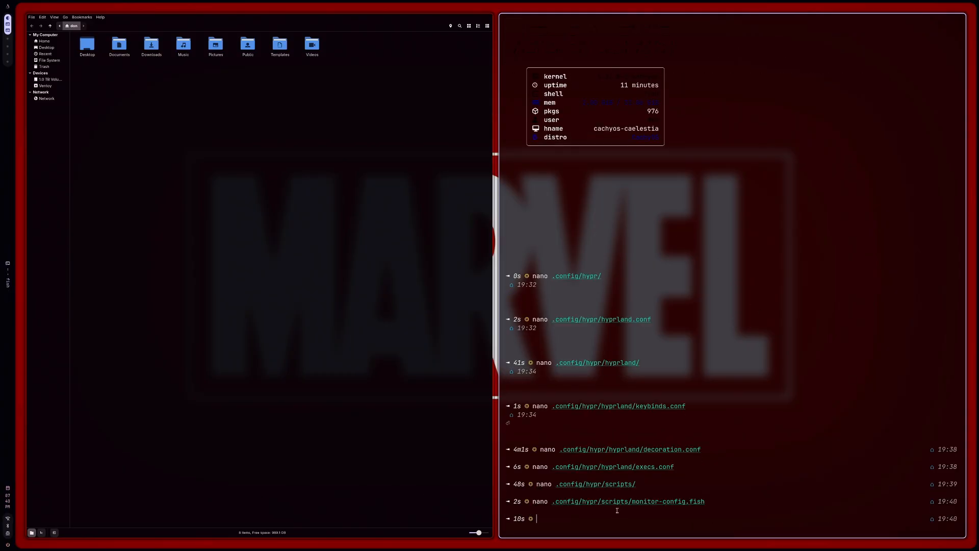
Step: Type 'nano .config/hypr/scripts/monit' to open the monitor script
type("nano .config/hypr/scripts/monit")
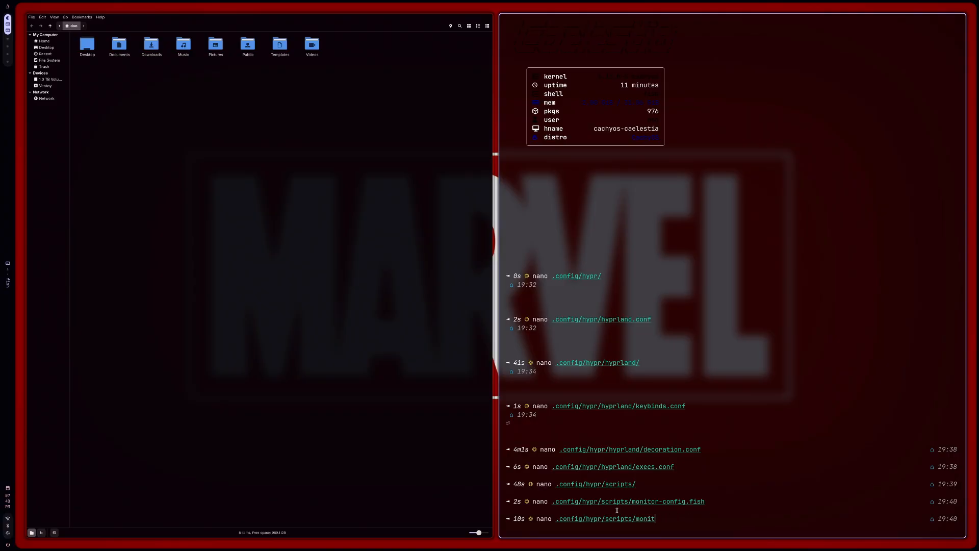